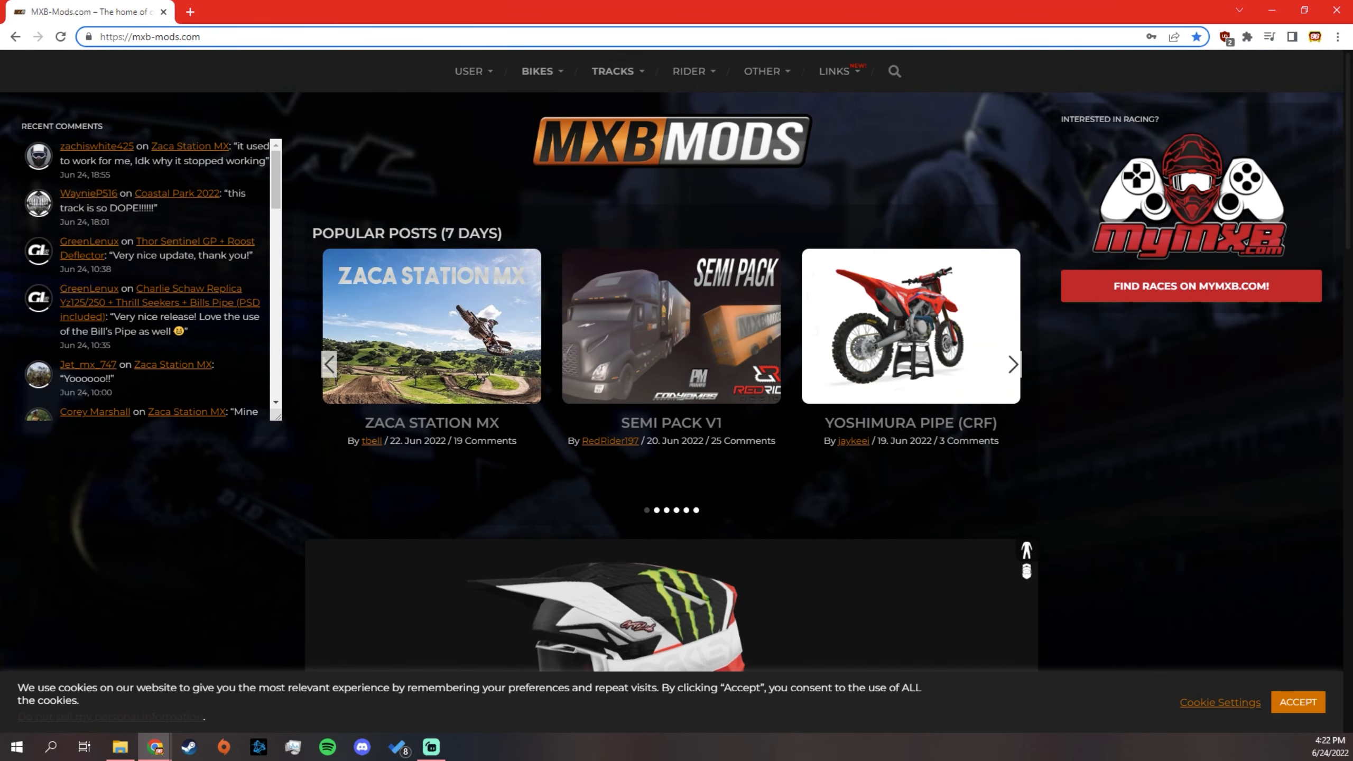
# Browse MXB-Mods.com's Bikes > Liveries > GasGas menu to the 2022 GasGas MC 125 OEM liveries
pyautogui.click(537, 70)
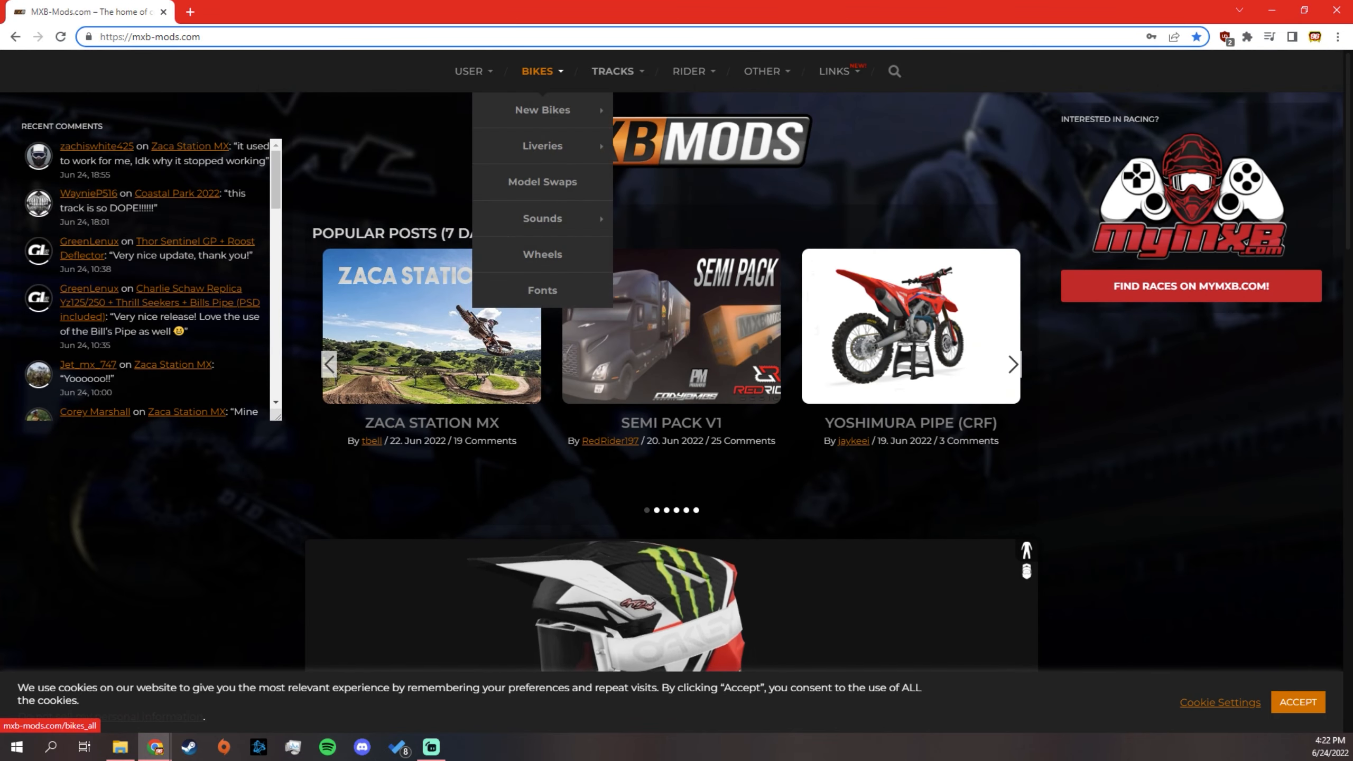
pyautogui.click(613, 71)
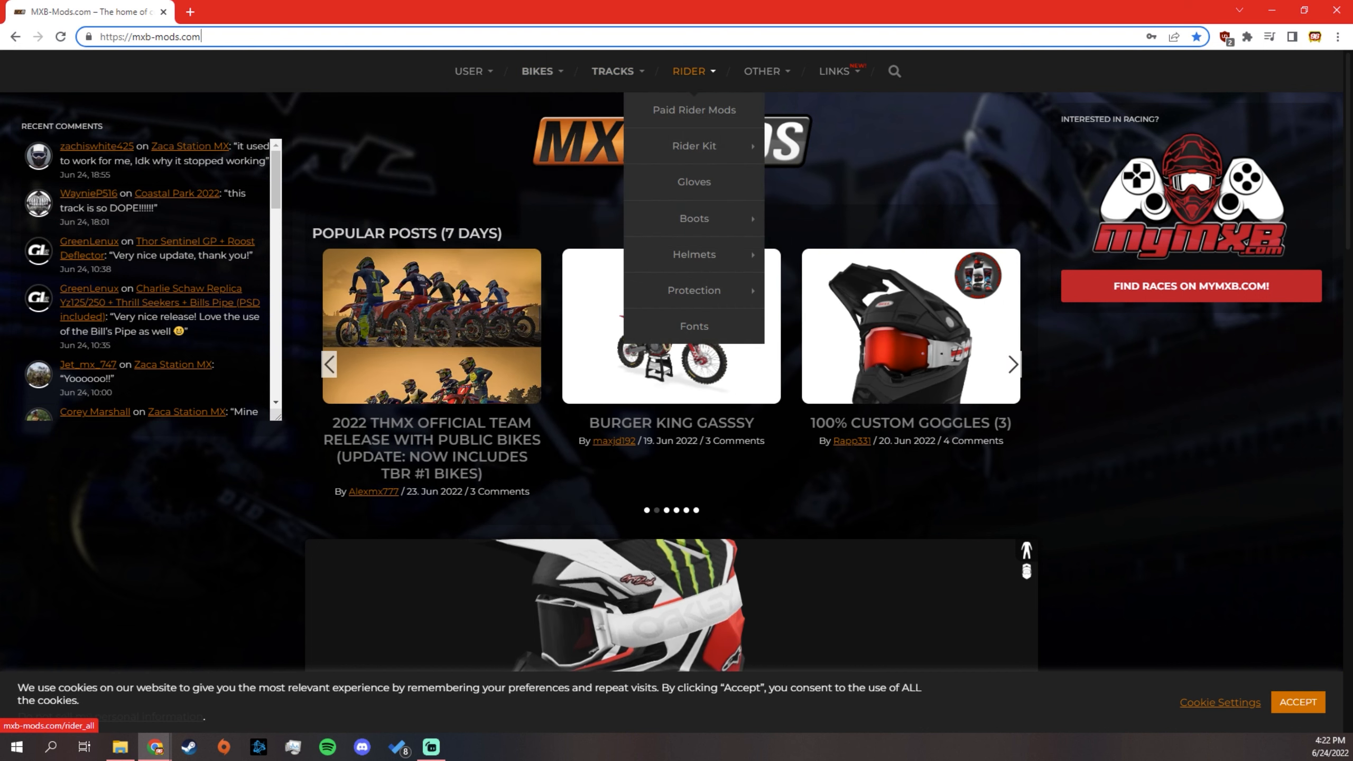
pyautogui.moveTo(694, 182)
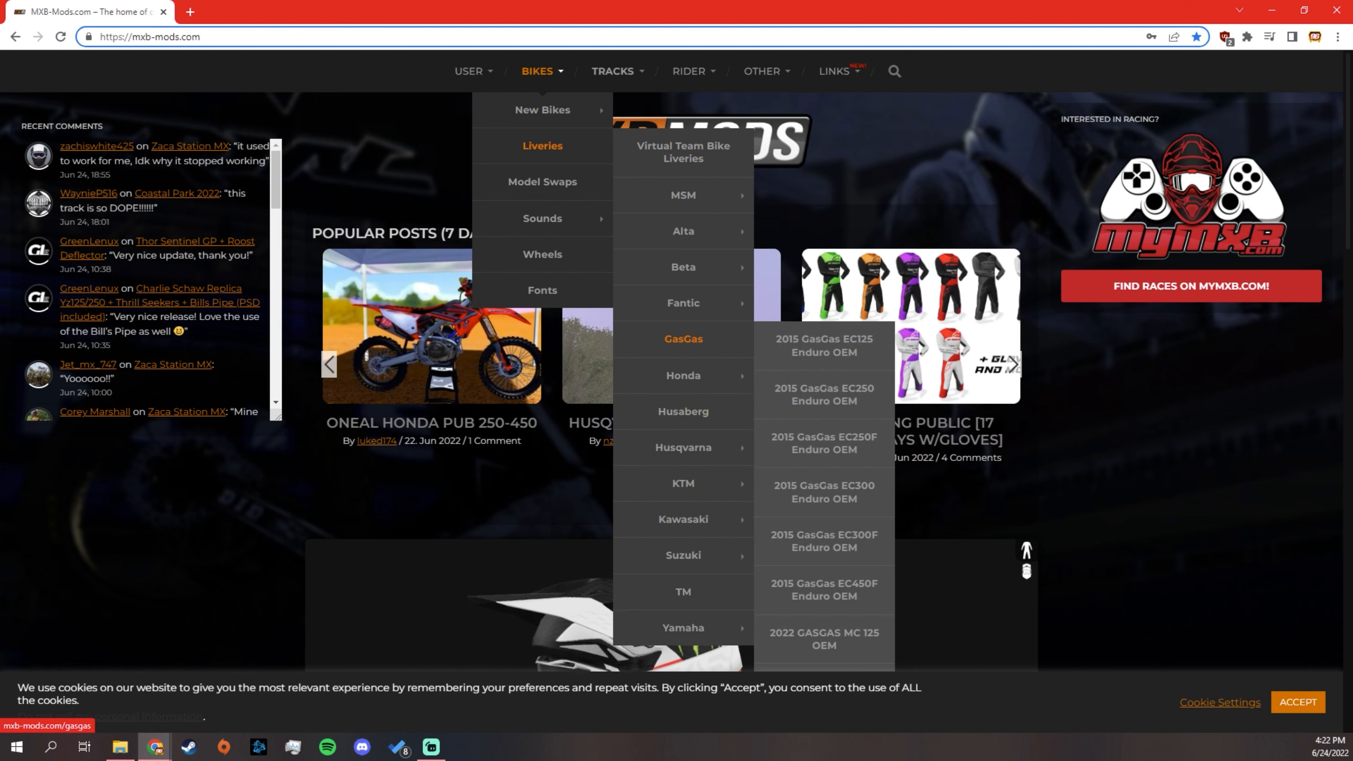
pyautogui.click(824, 639)
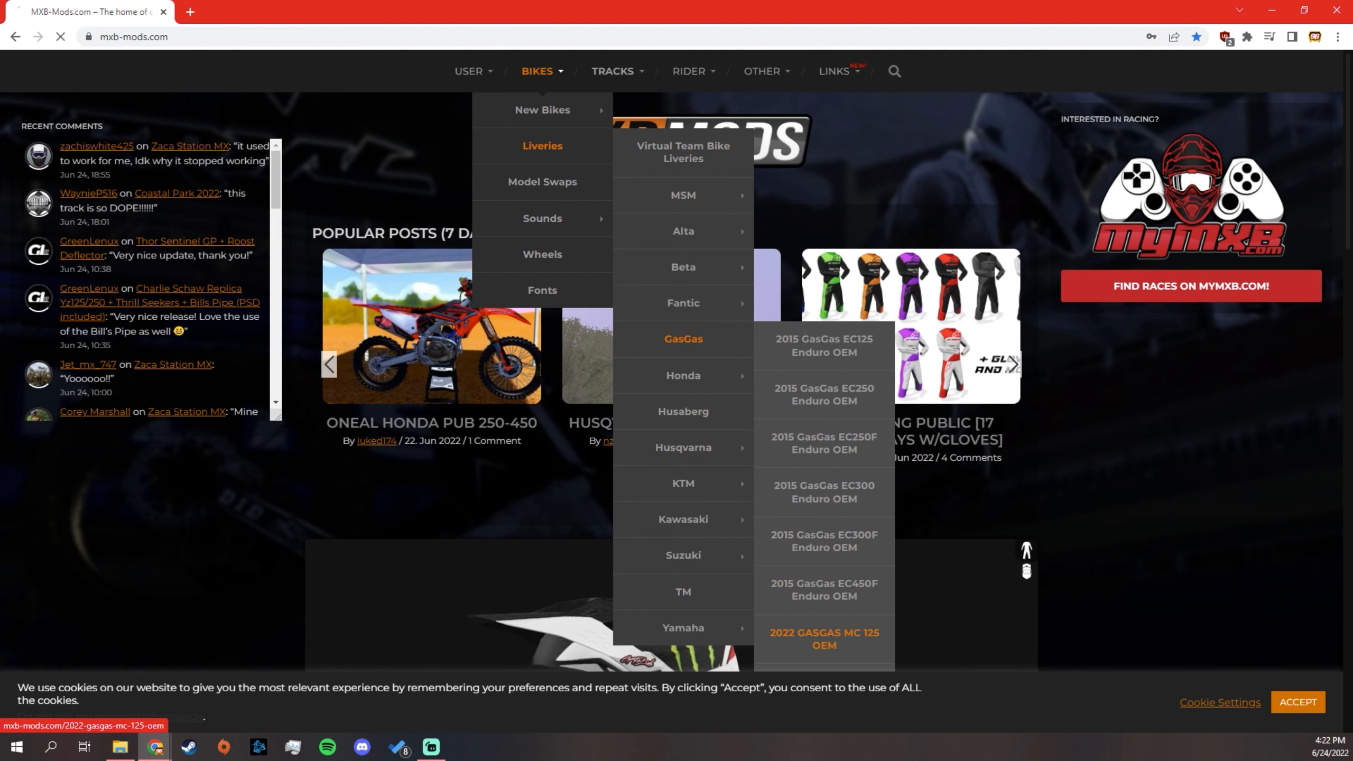
# Open the SKDA Shatter Teal – Gas Gas MC's Pack post and scroll to its Downloads section
pyautogui.click(823, 639)
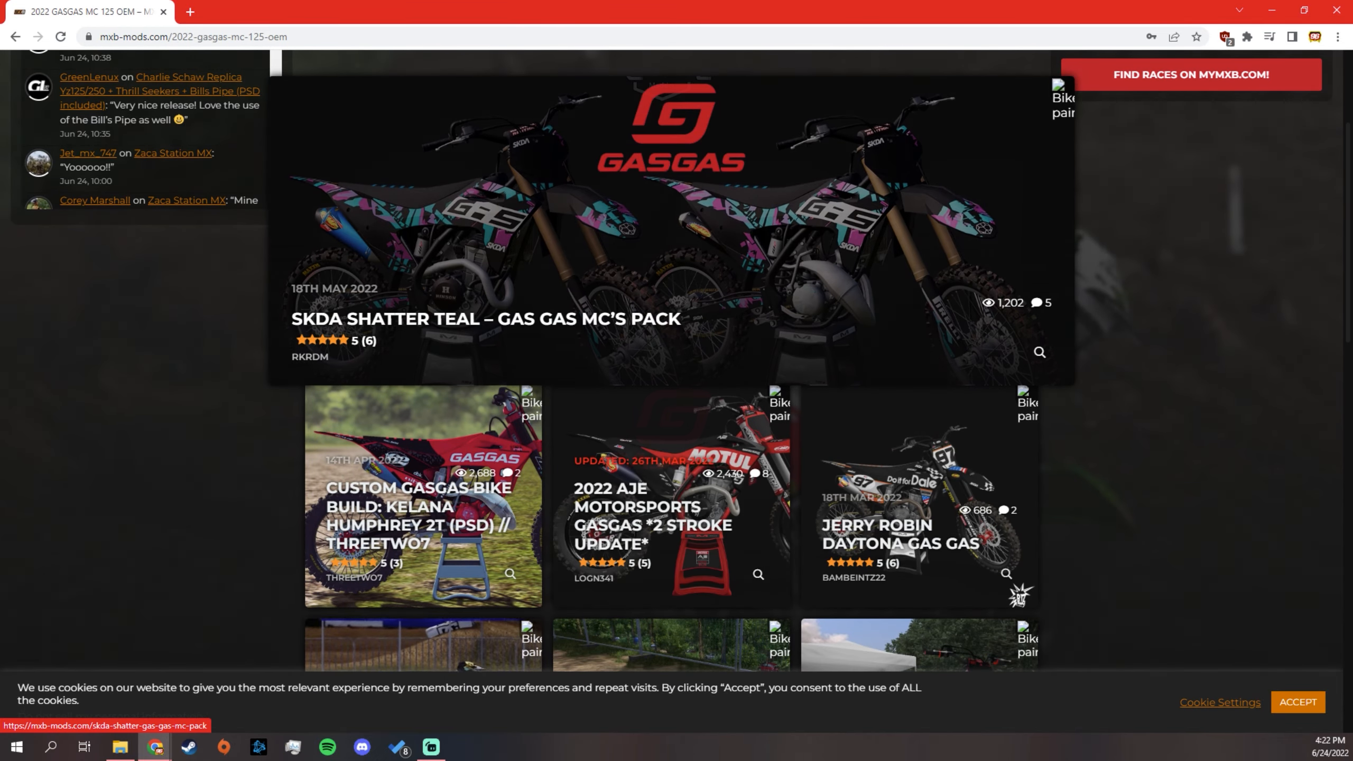
pyautogui.scroll(3)
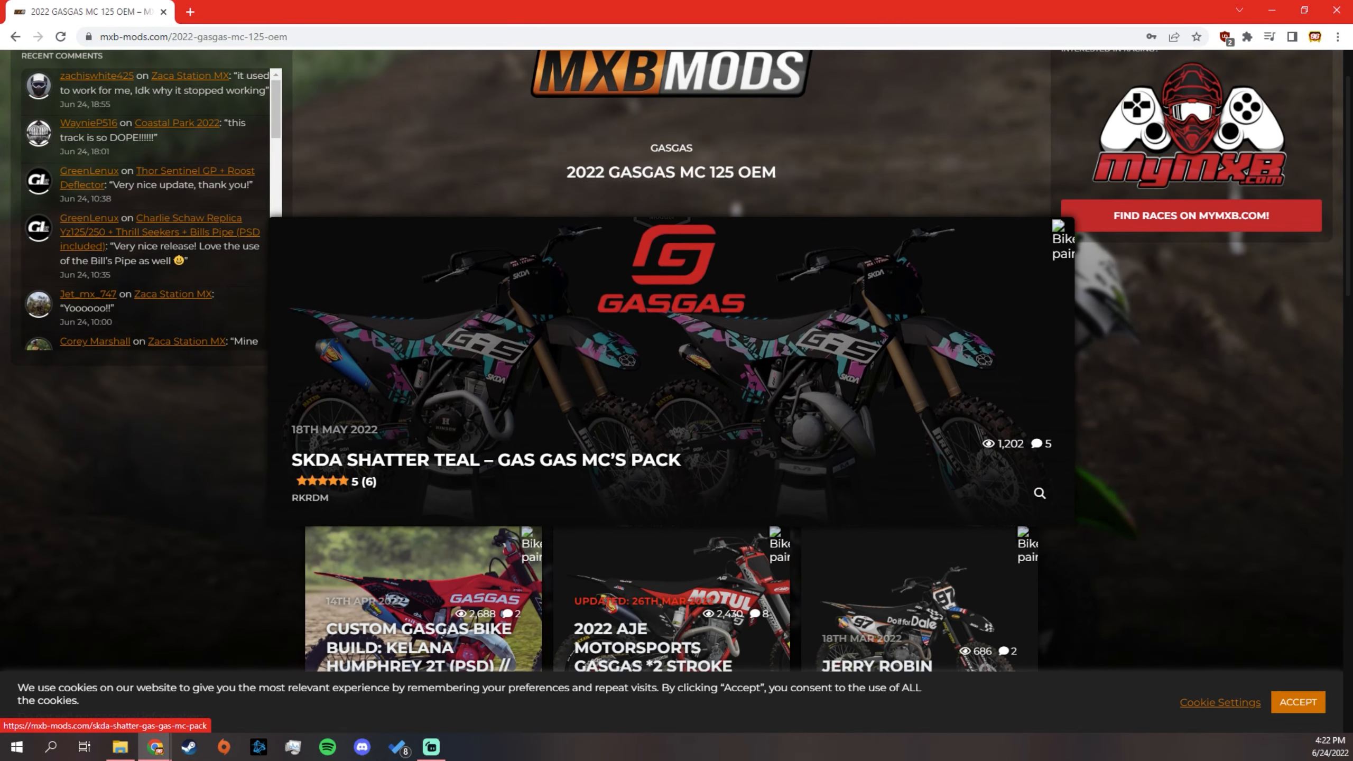
pyautogui.scroll(-3)
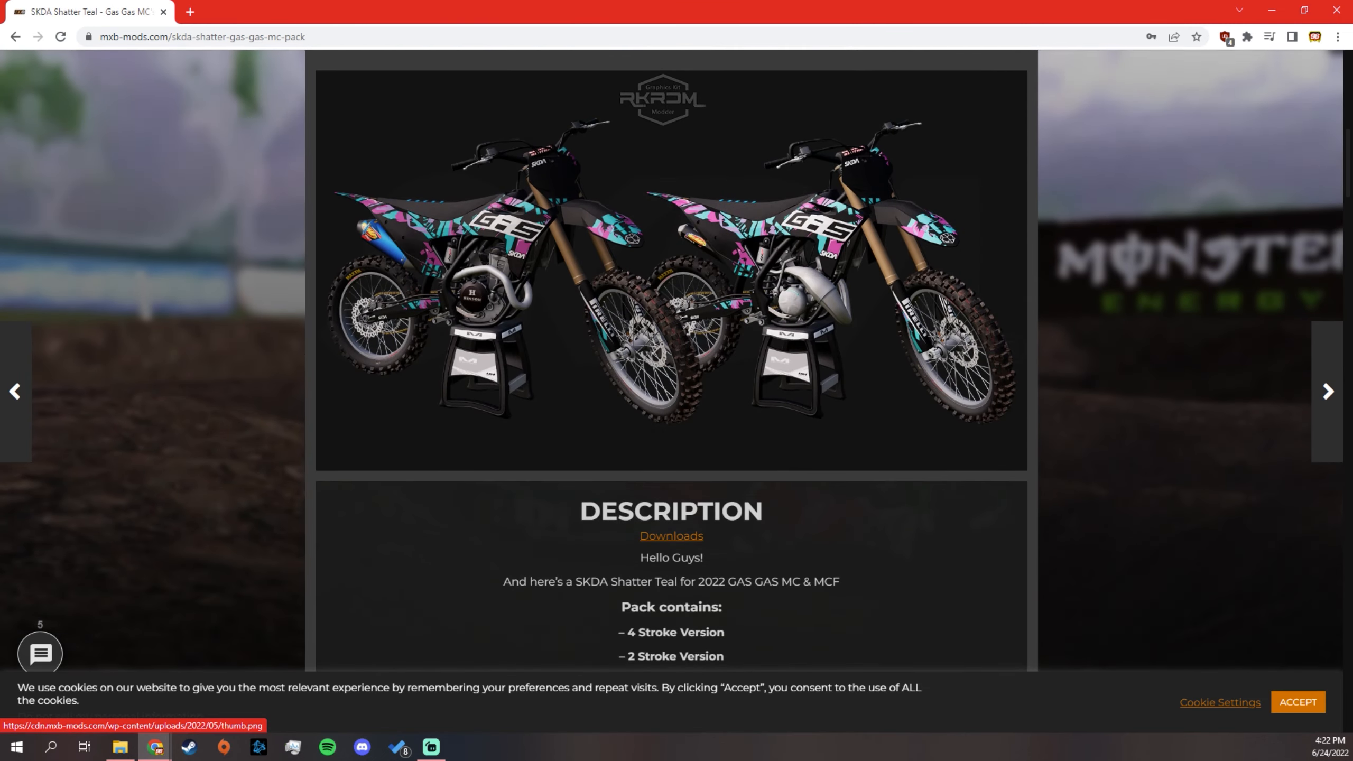
pyautogui.scroll(3)
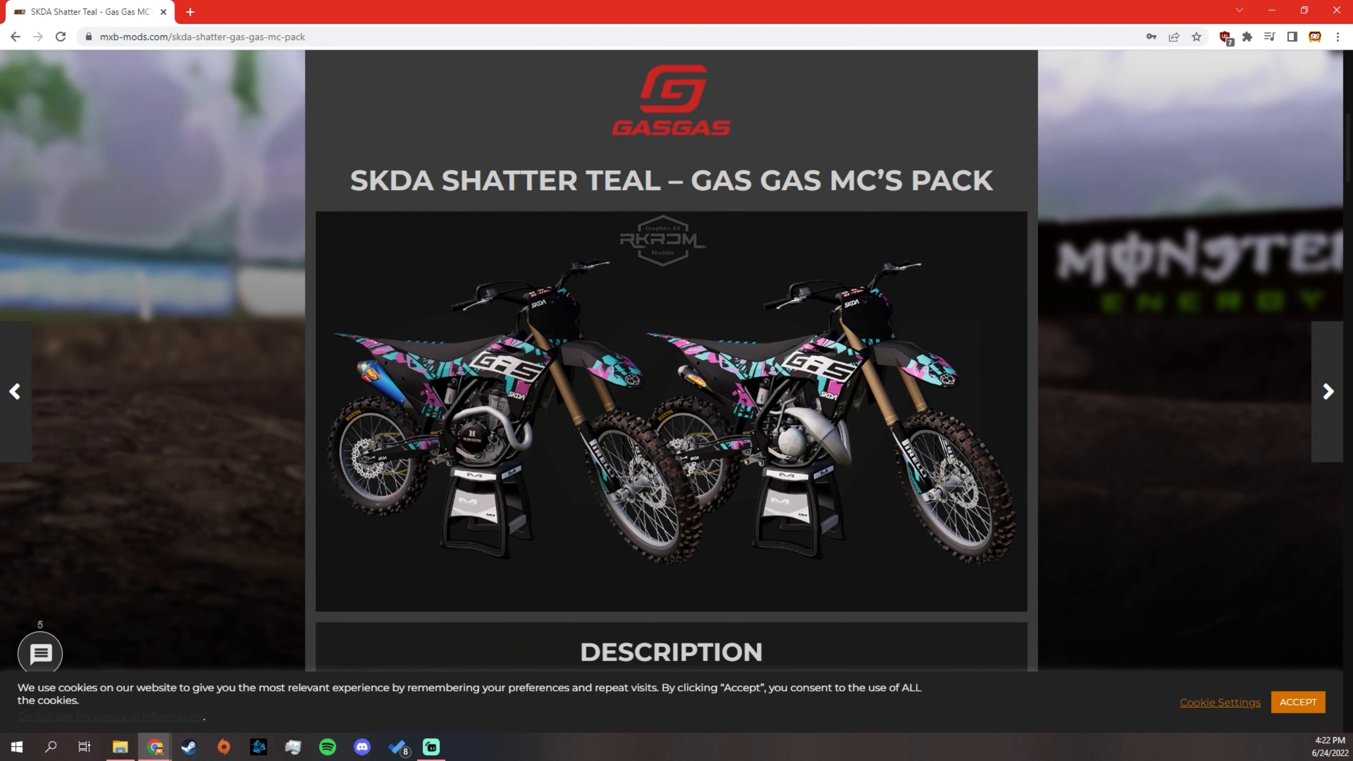
pyautogui.scroll(-3)
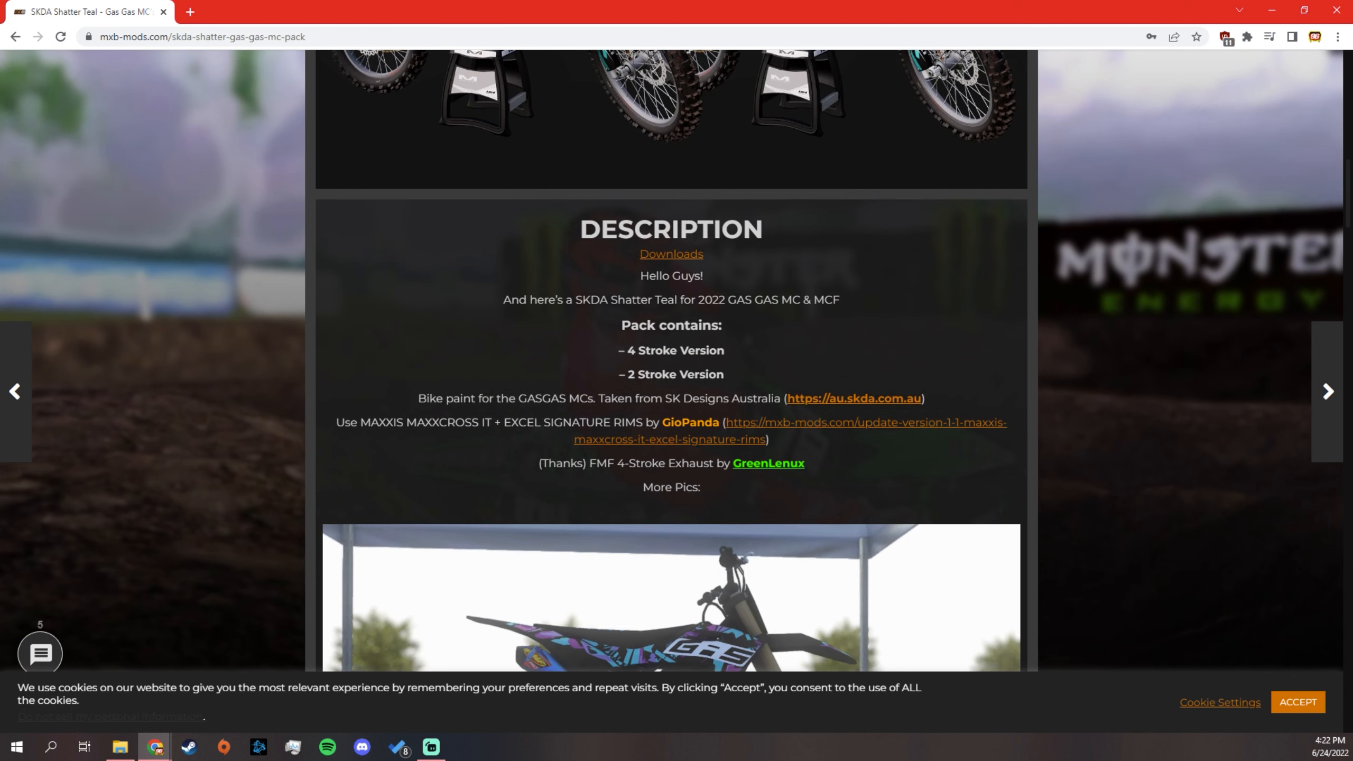
pyautogui.scroll(-3)
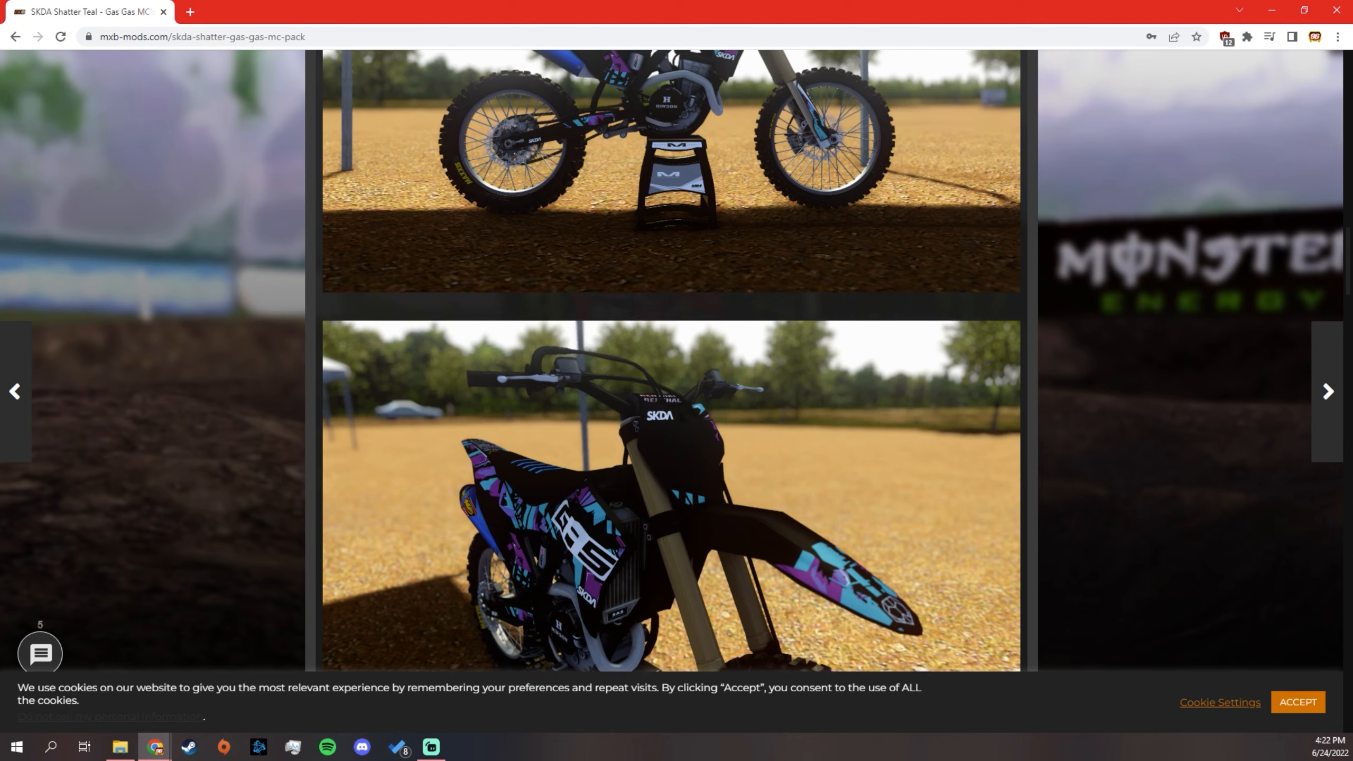
pyautogui.scroll(-3)
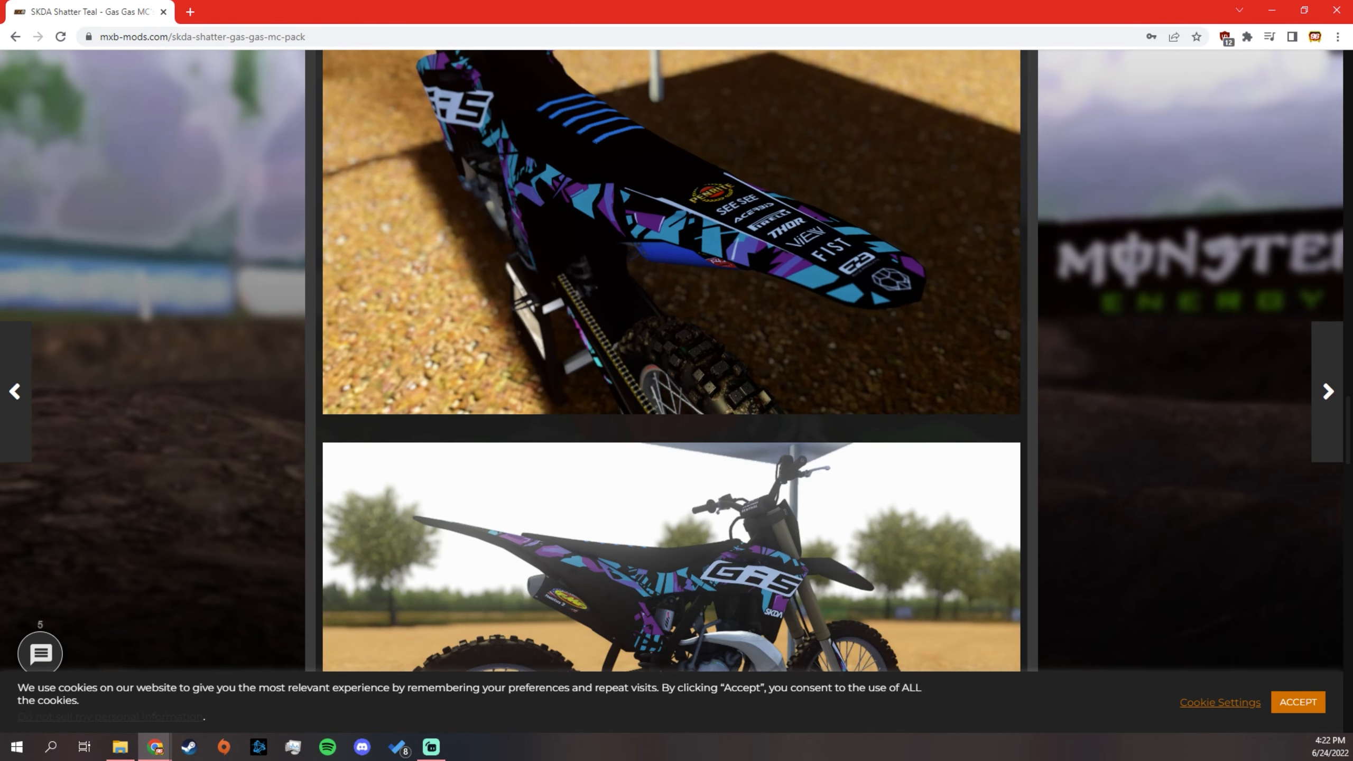
pyautogui.scroll(-3)
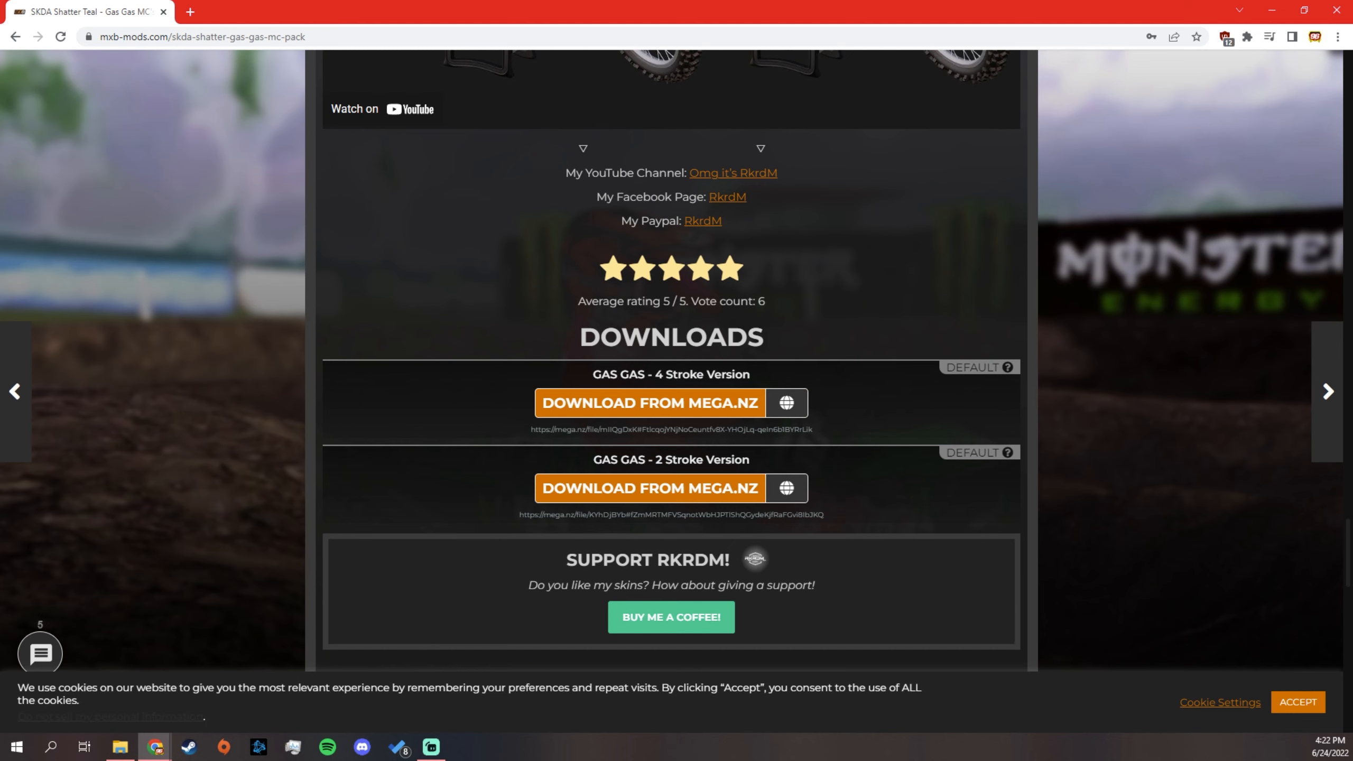
pyautogui.scroll(-3)
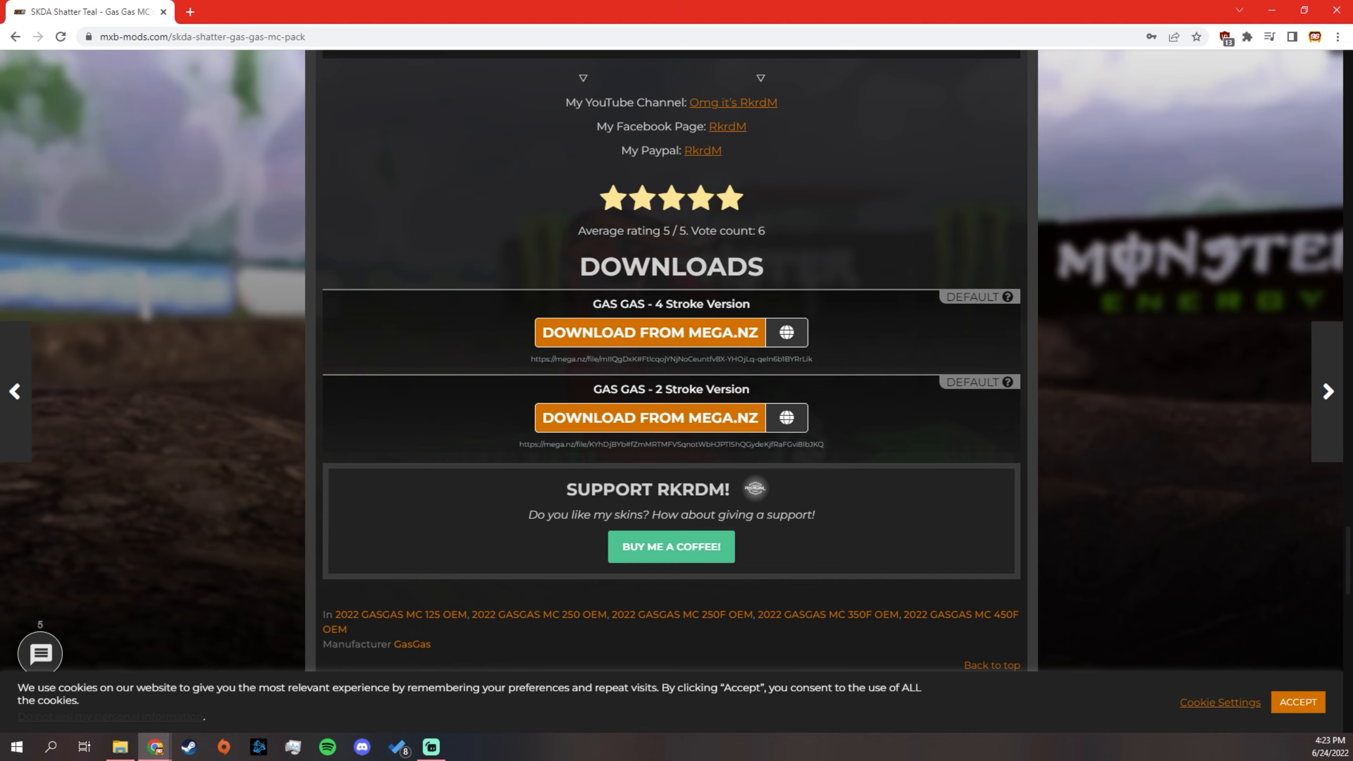
pyautogui.moveTo(648, 417)
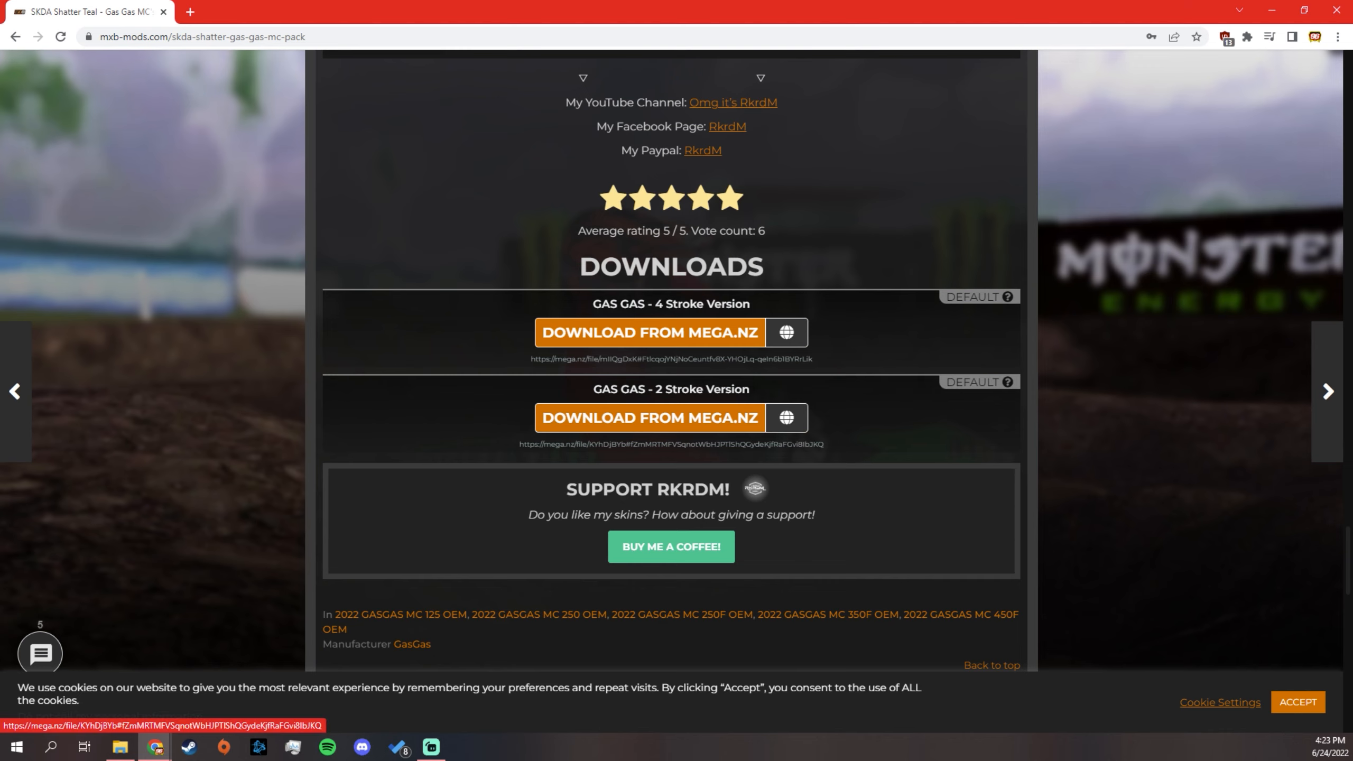
# Download the 2 Stroke SKDA Shatter zip from MEGA.nz, then bring up File Explorer
pyautogui.click(648, 417)
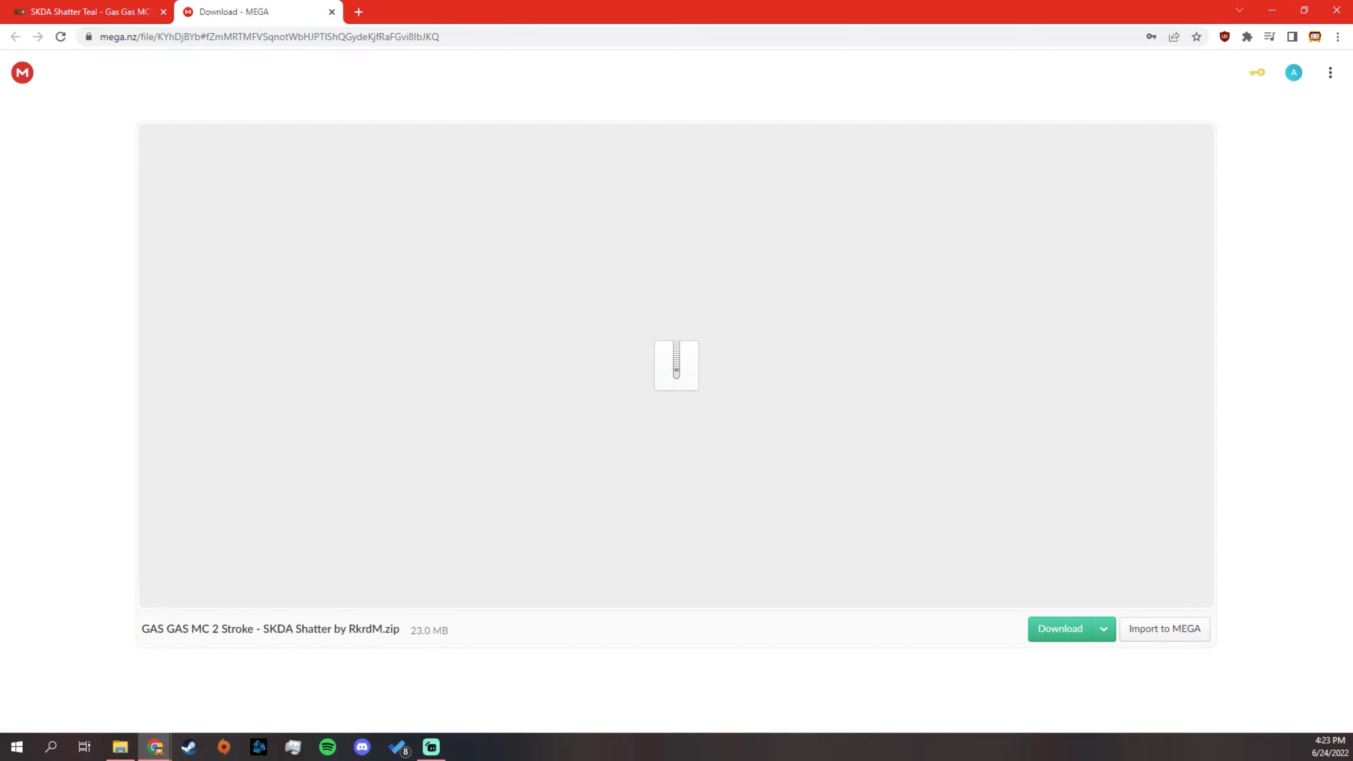
pyautogui.click(1060, 629)
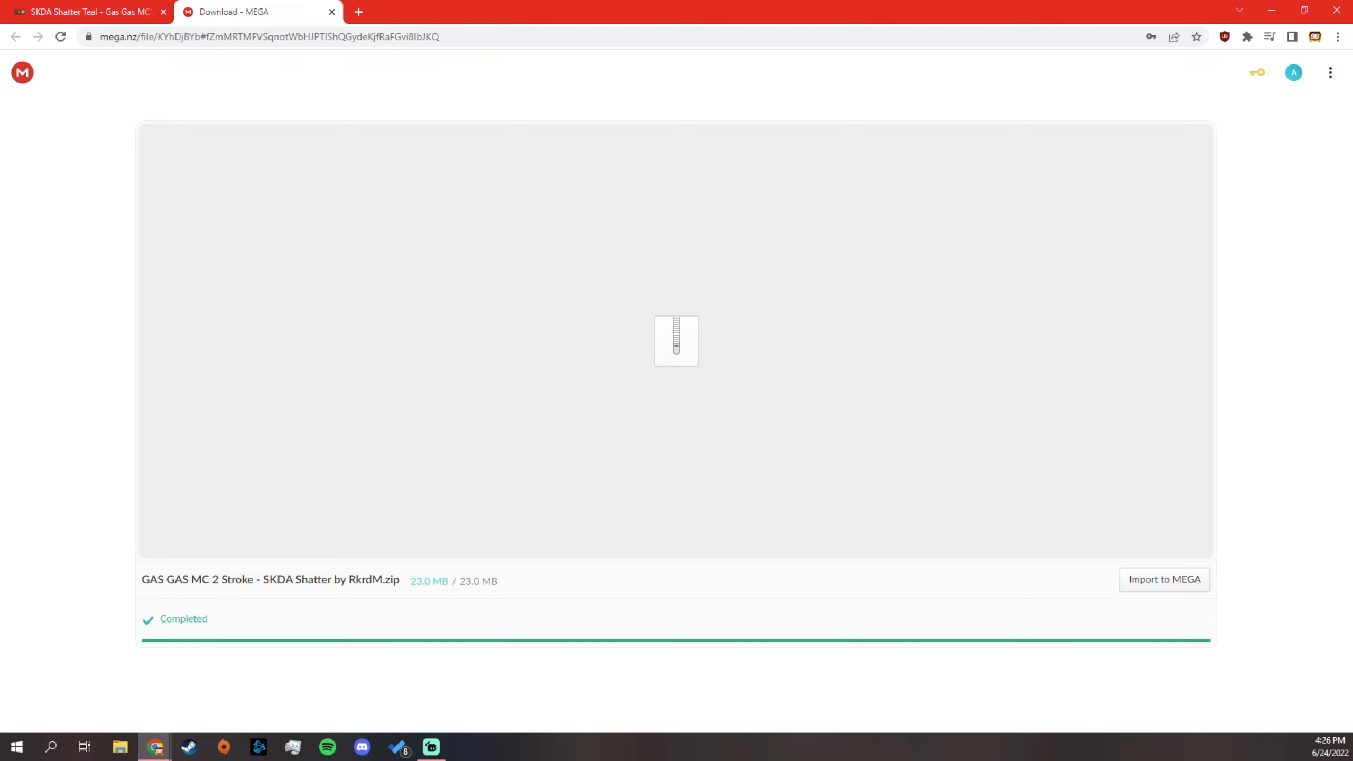
pyautogui.click(120, 746)
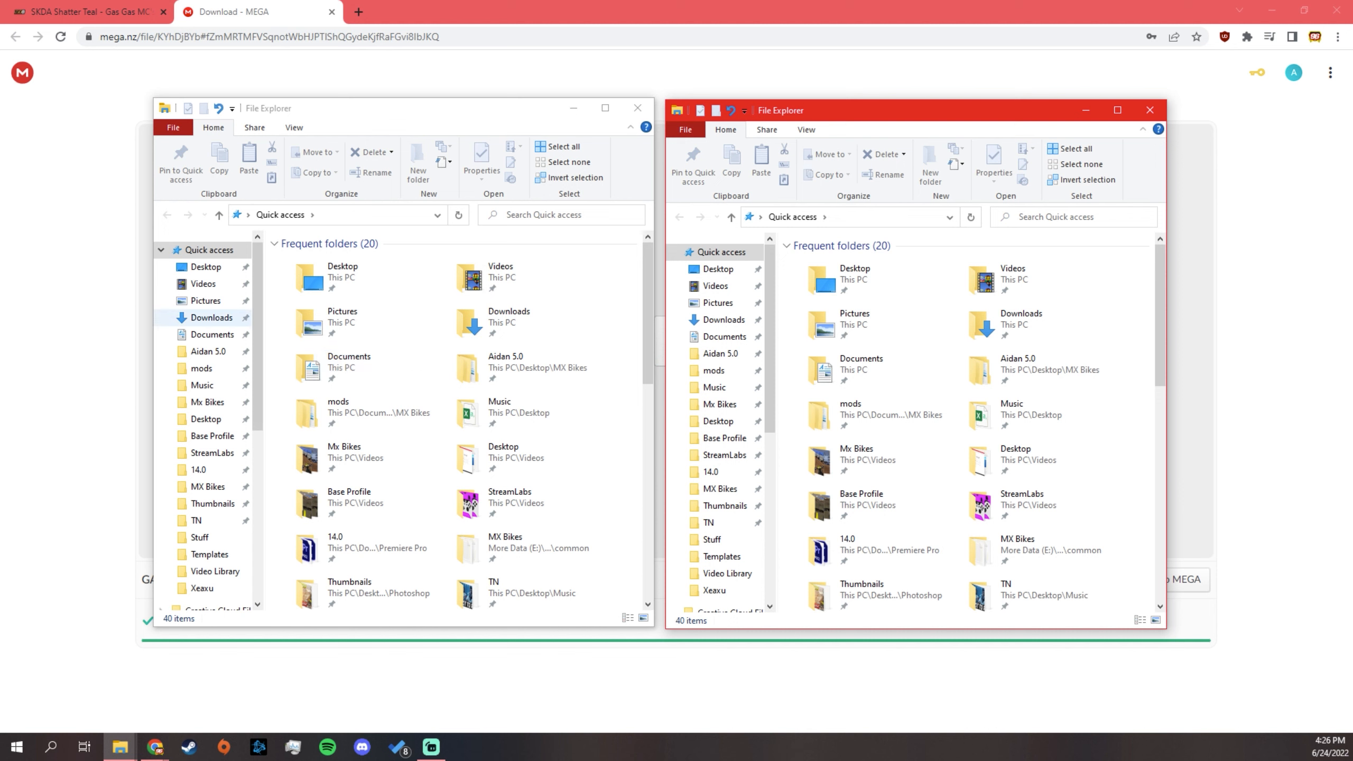
# Open the downloaded GAS GAS MC 2 Stroke SKDA Shatter zip from Downloads to see SKDA SHATTER Teal.pnt
pyautogui.click(211, 318)
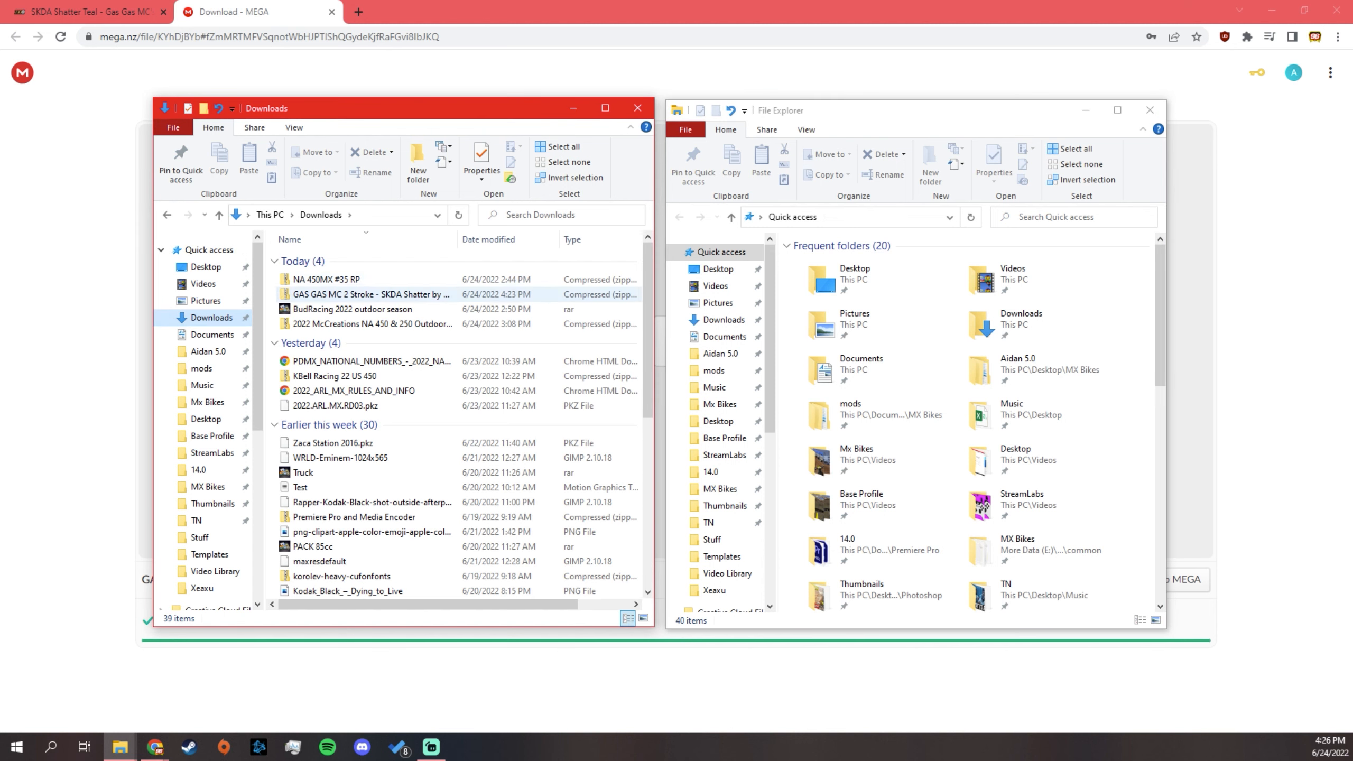
pyautogui.moveTo(370, 294)
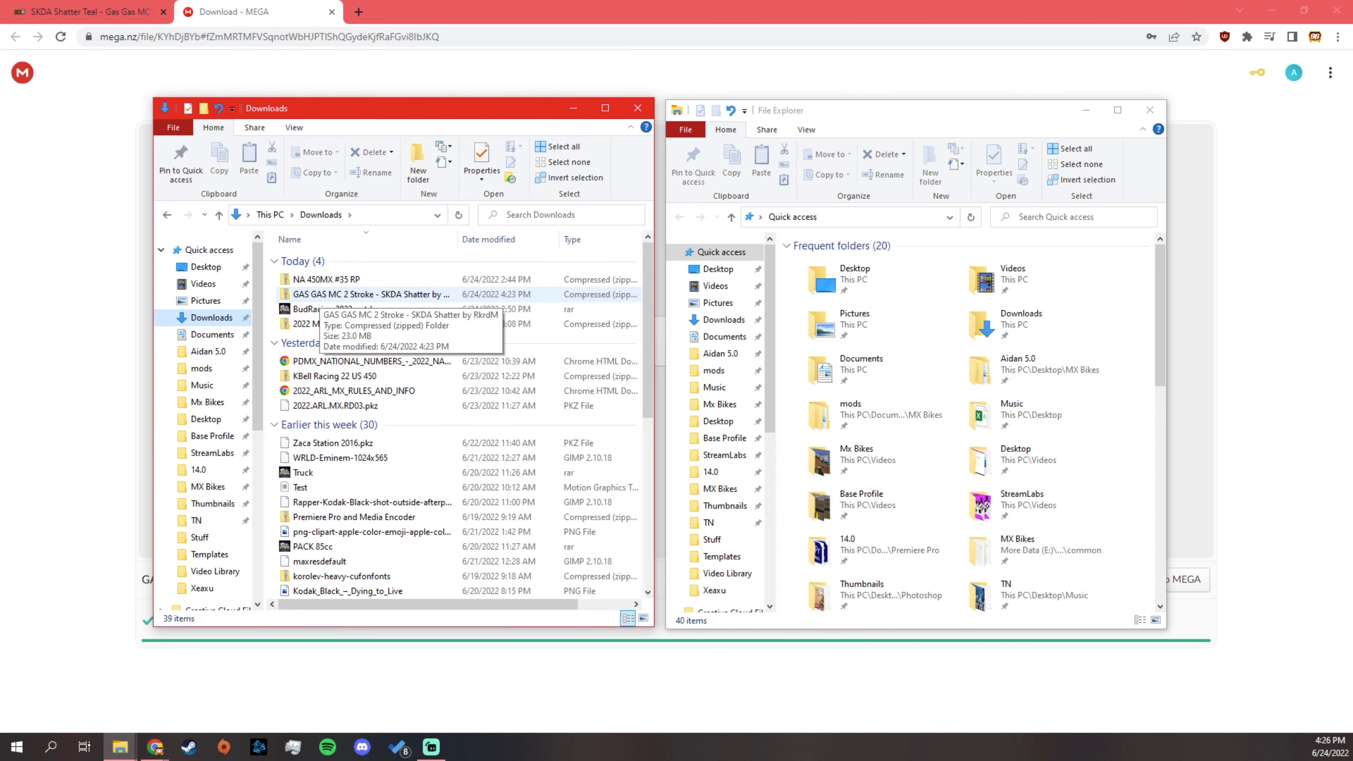
pyautogui.click(369, 294)
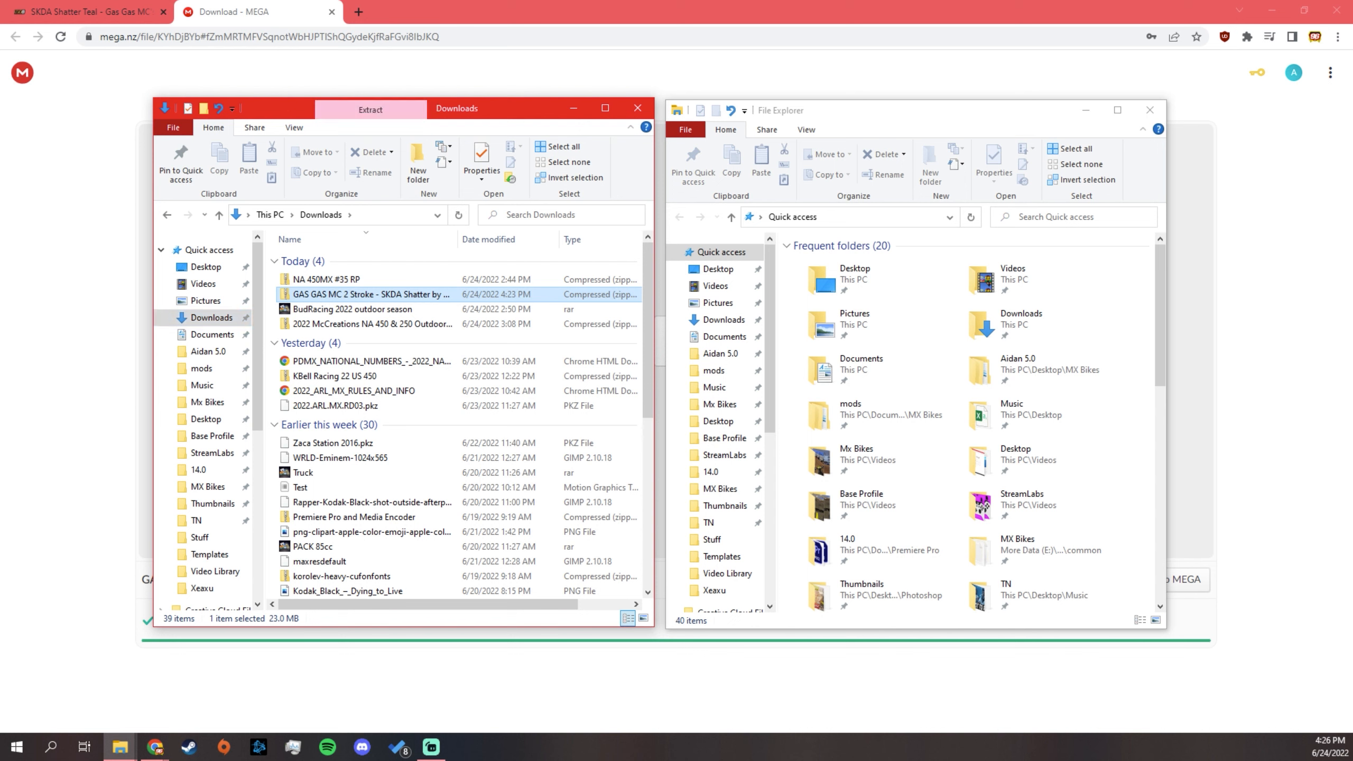
pyautogui.doubleClick(371, 295)
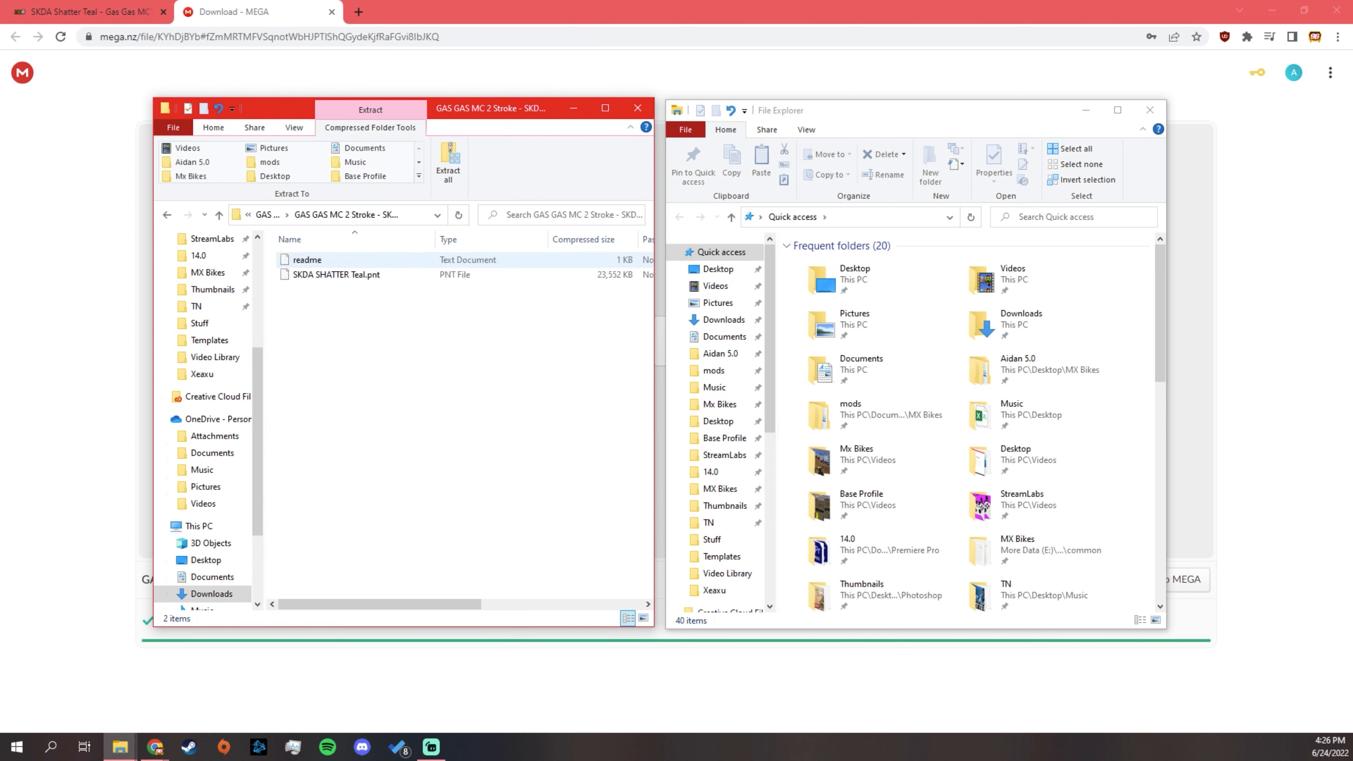
pyautogui.click(337, 274)
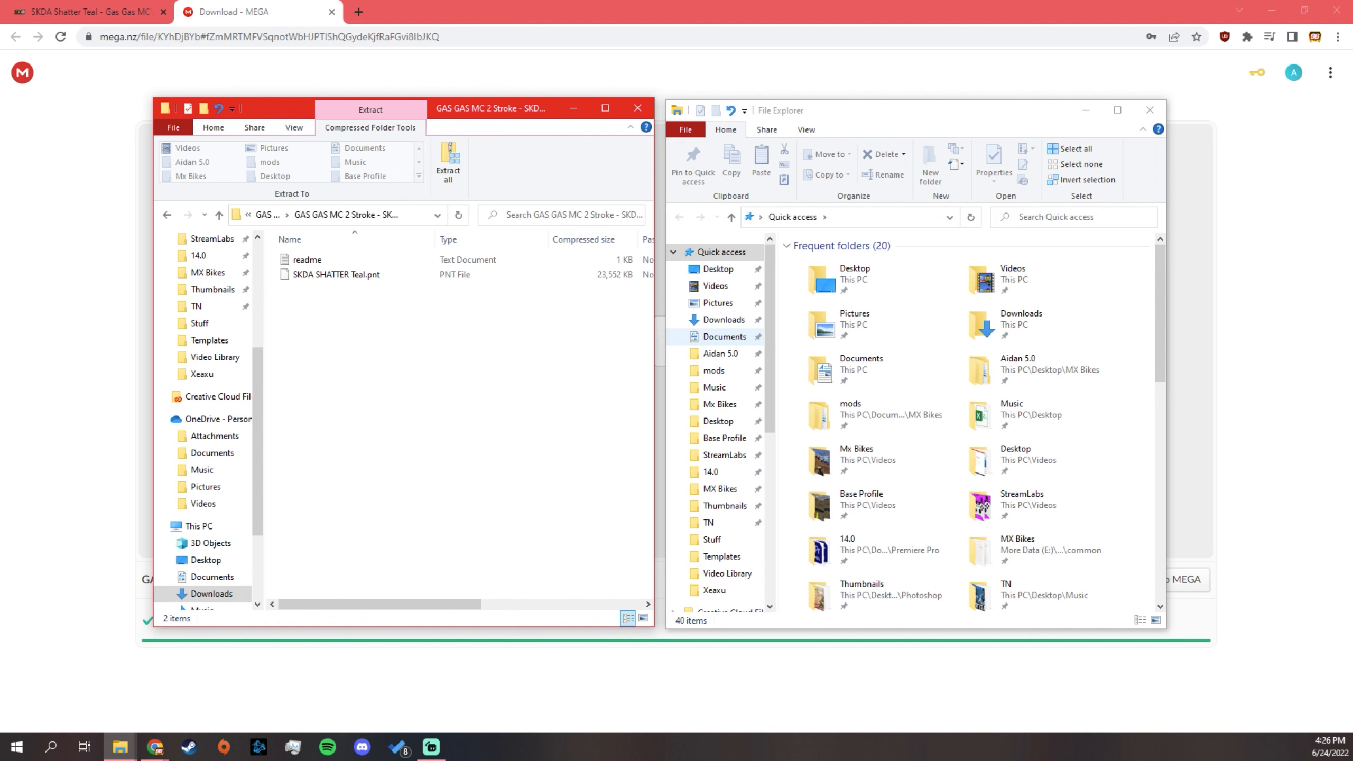
# Go to Documents > PiBoSo > MX Bikes and open the mods folder
pyautogui.click(725, 337)
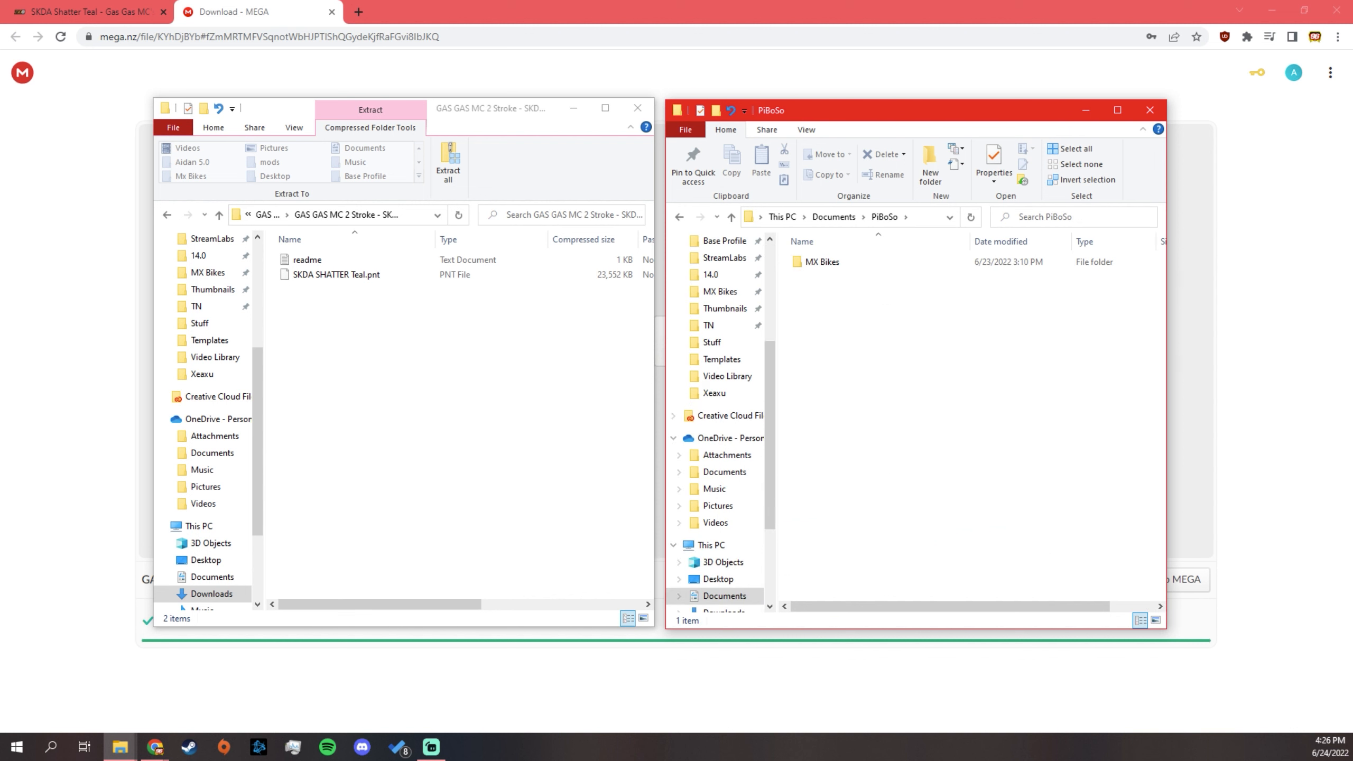
pyautogui.doubleClick(822, 262)
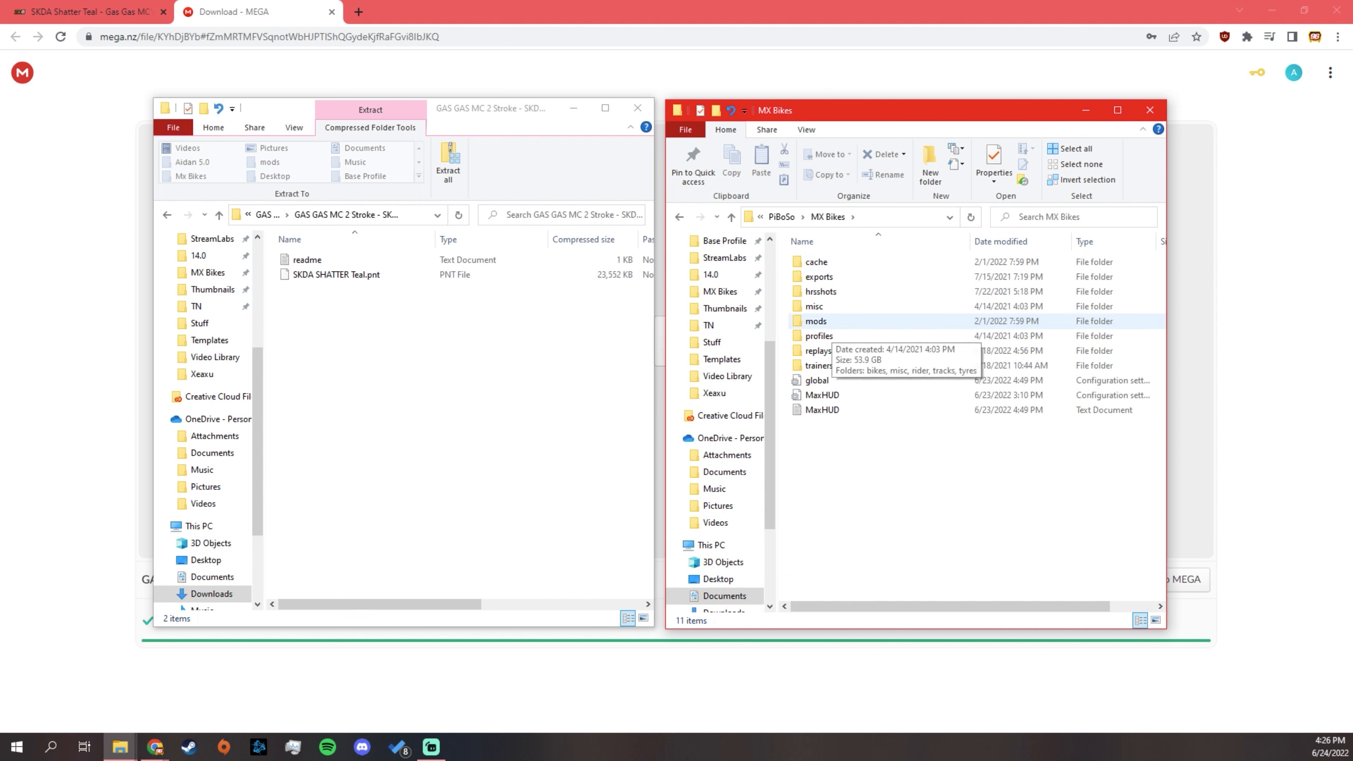
pyautogui.click(815, 320)
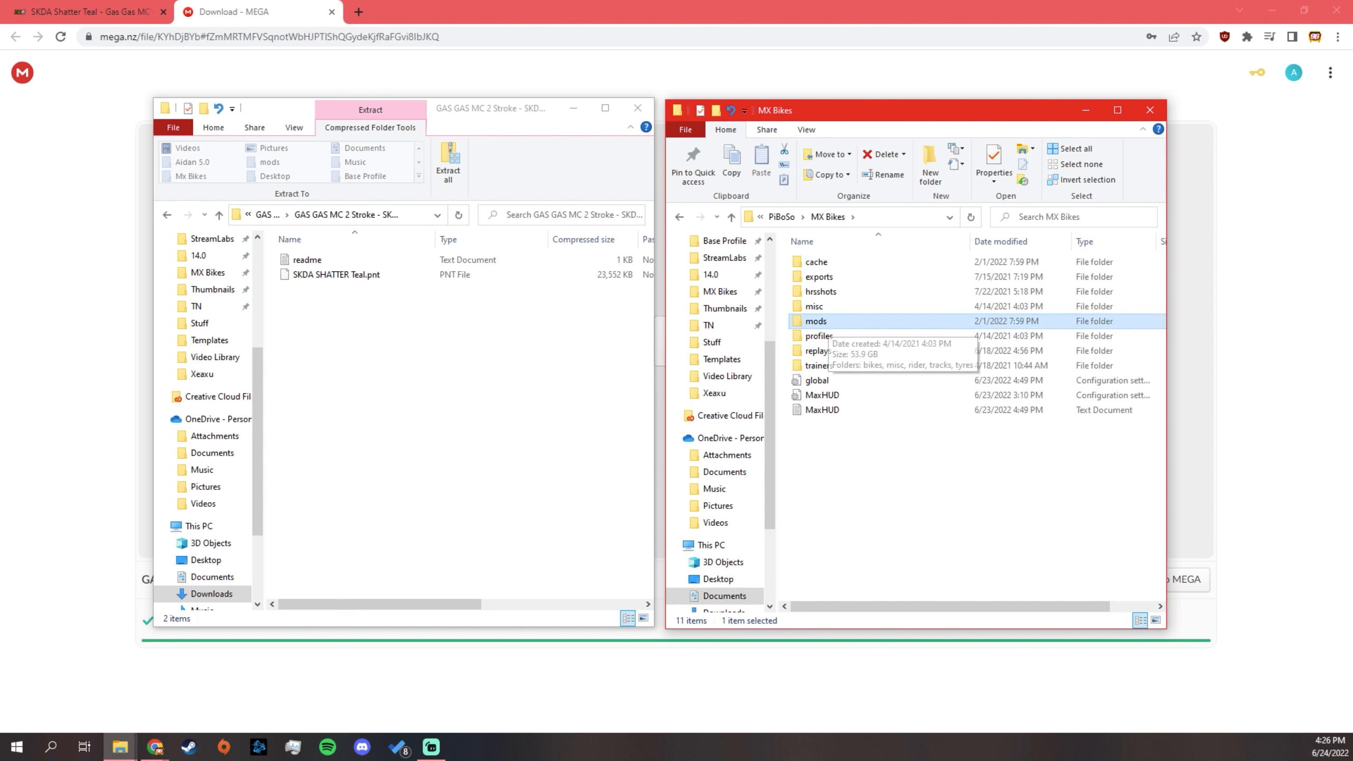
pyautogui.rightClick(815, 321)
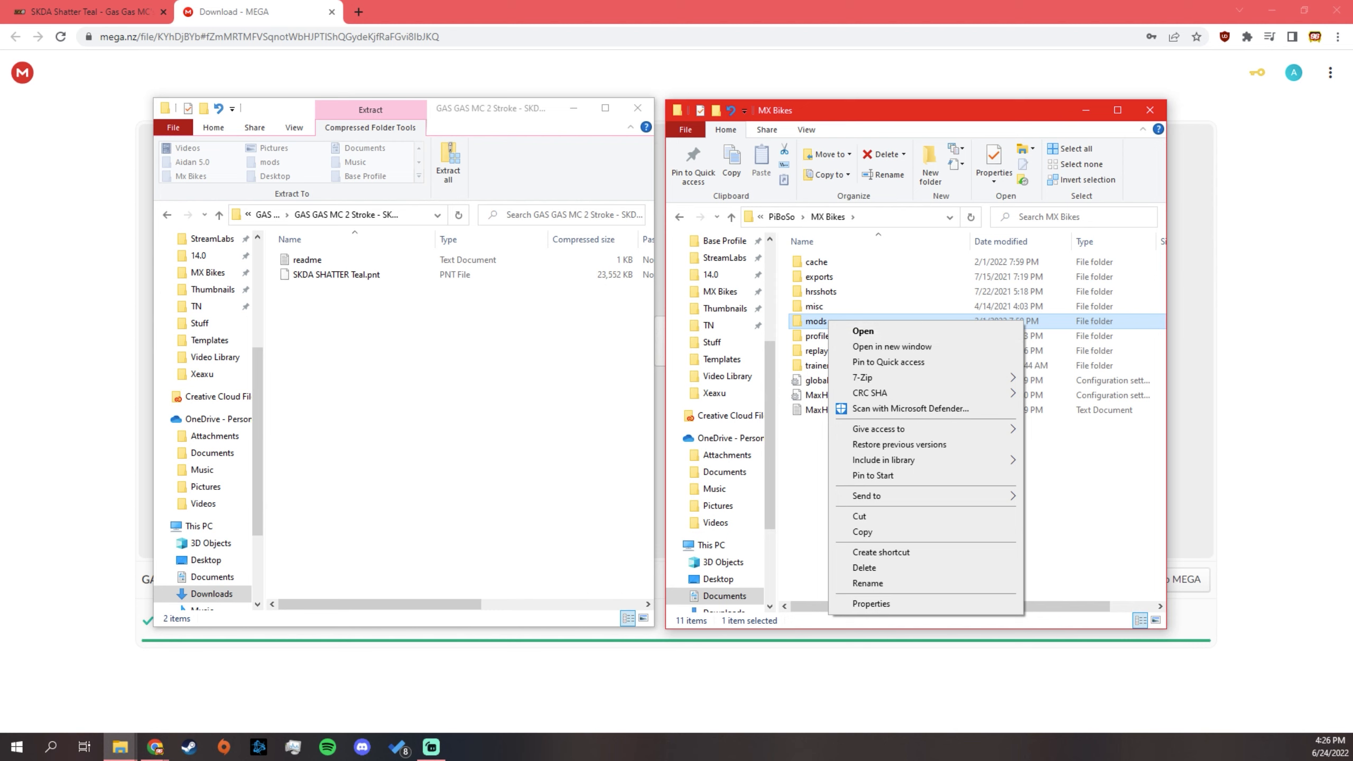
pyautogui.click(862, 332)
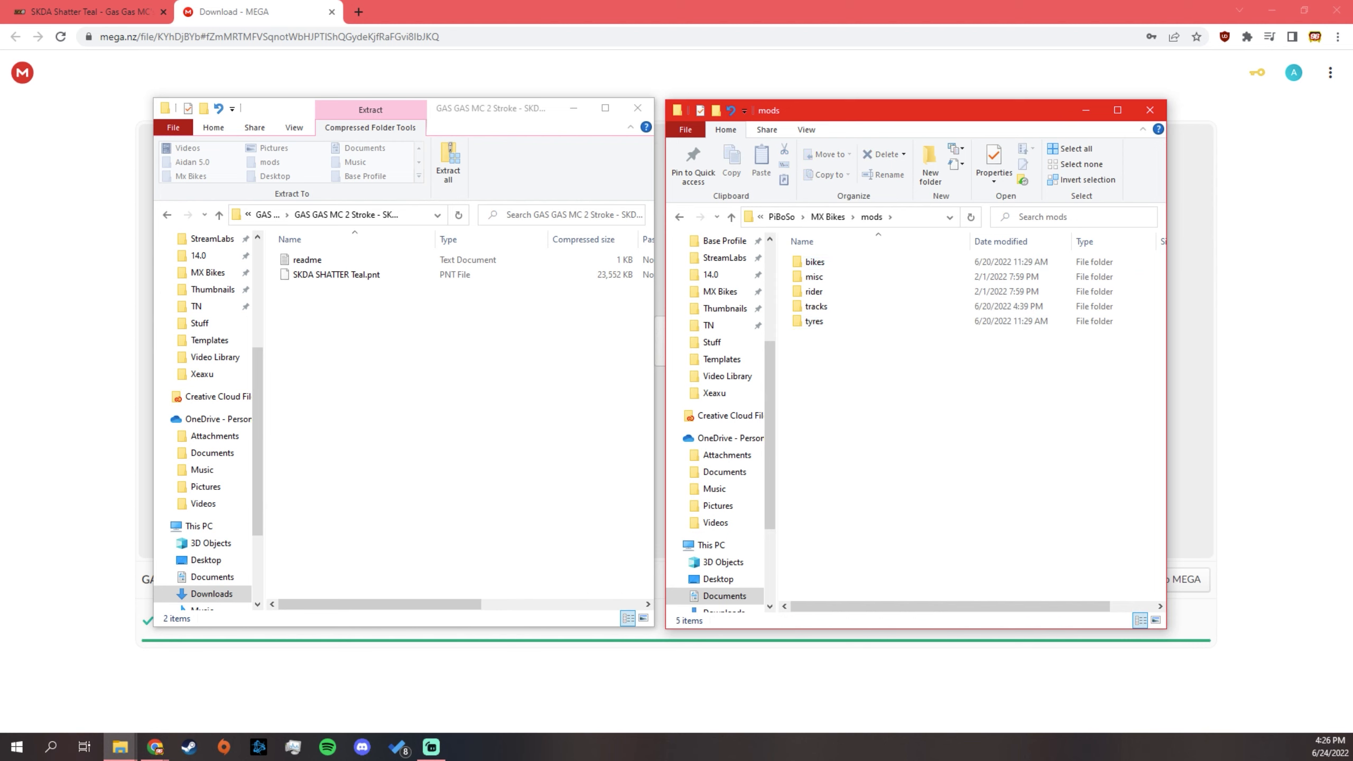
pyautogui.moveTo(814, 261)
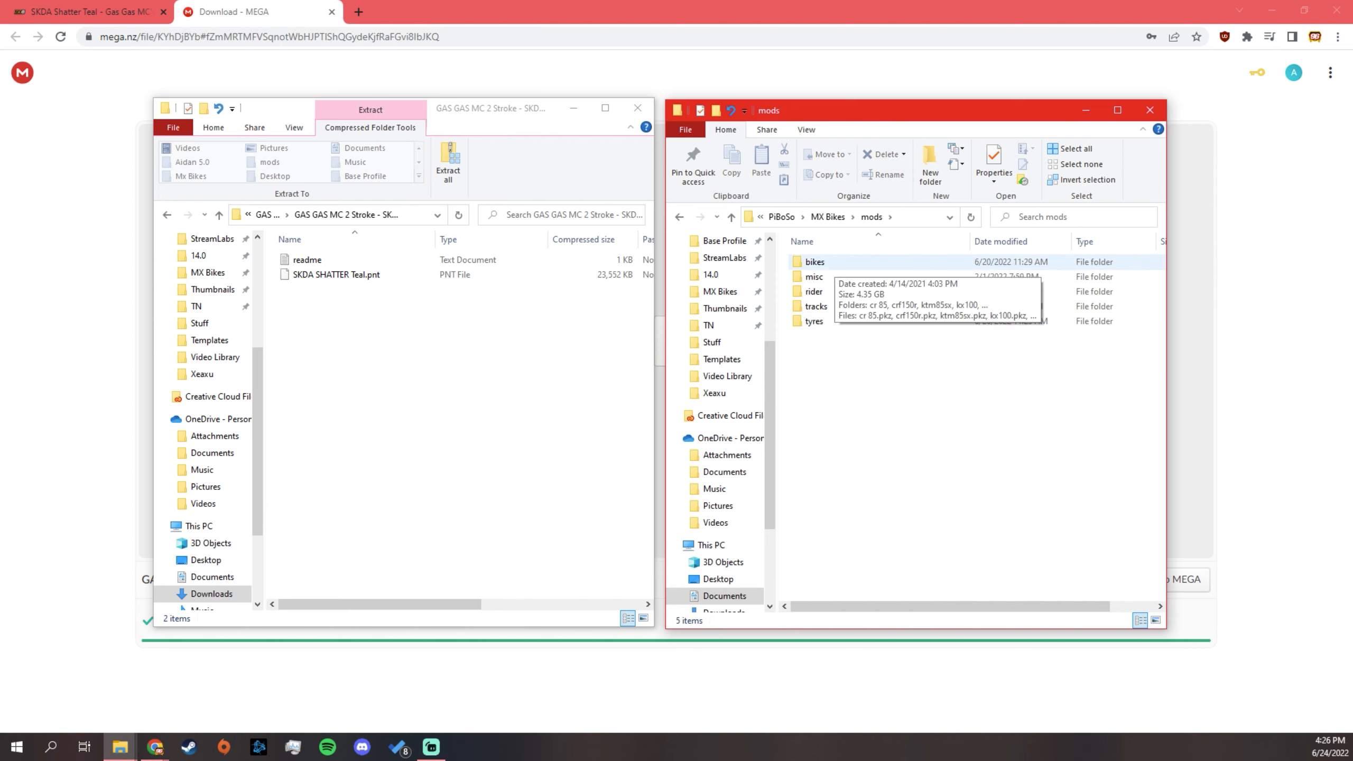
# Open bikes > MX2OEM_2022_GASGAS_MC125 and its paints folder
pyautogui.doubleClick(814, 262)
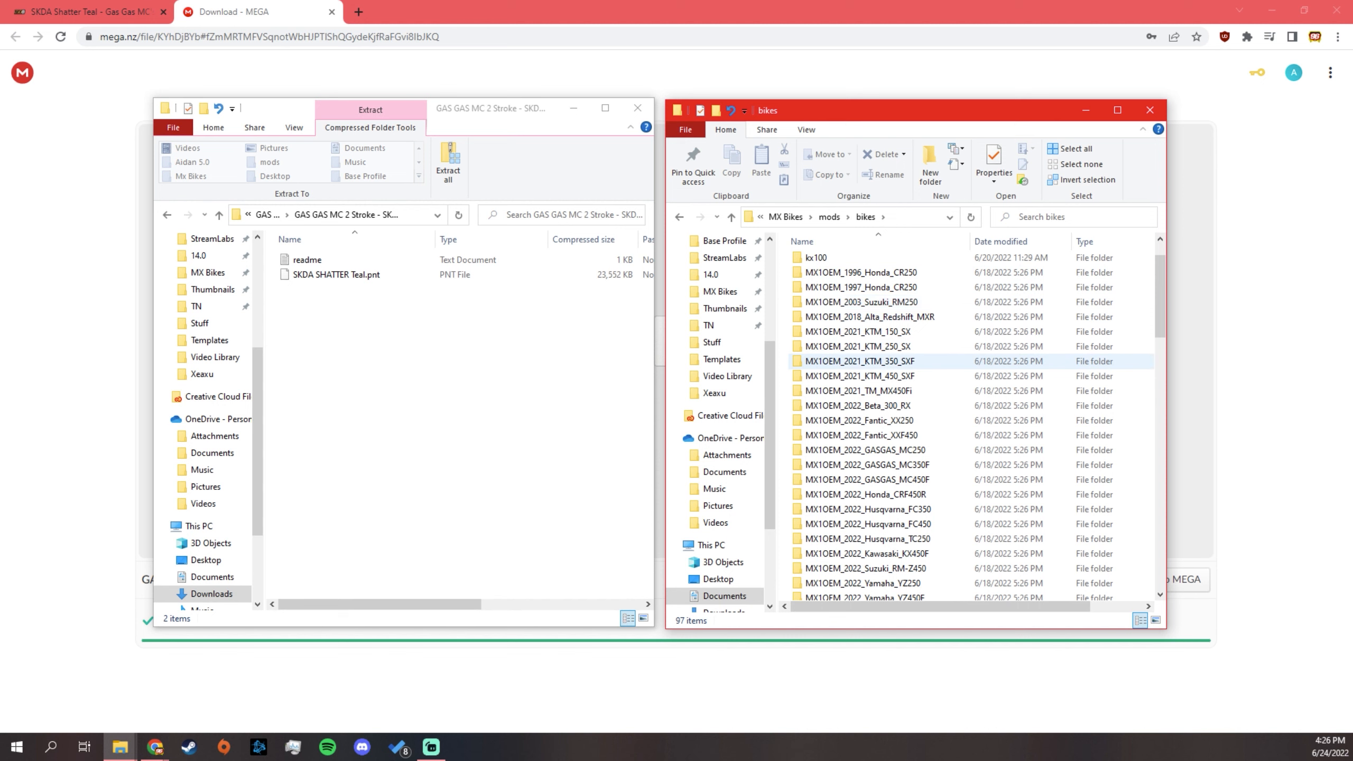
pyautogui.scroll(-3)
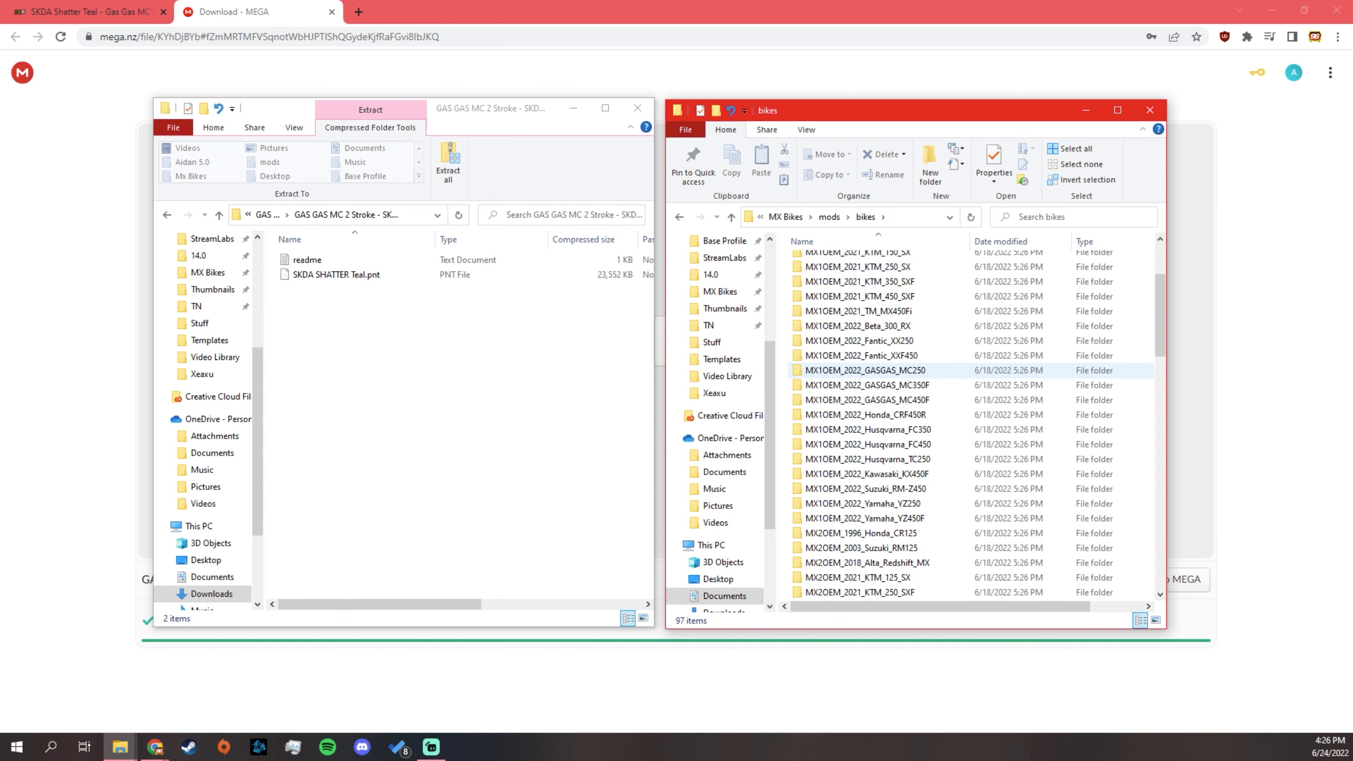
pyautogui.scroll(-3)
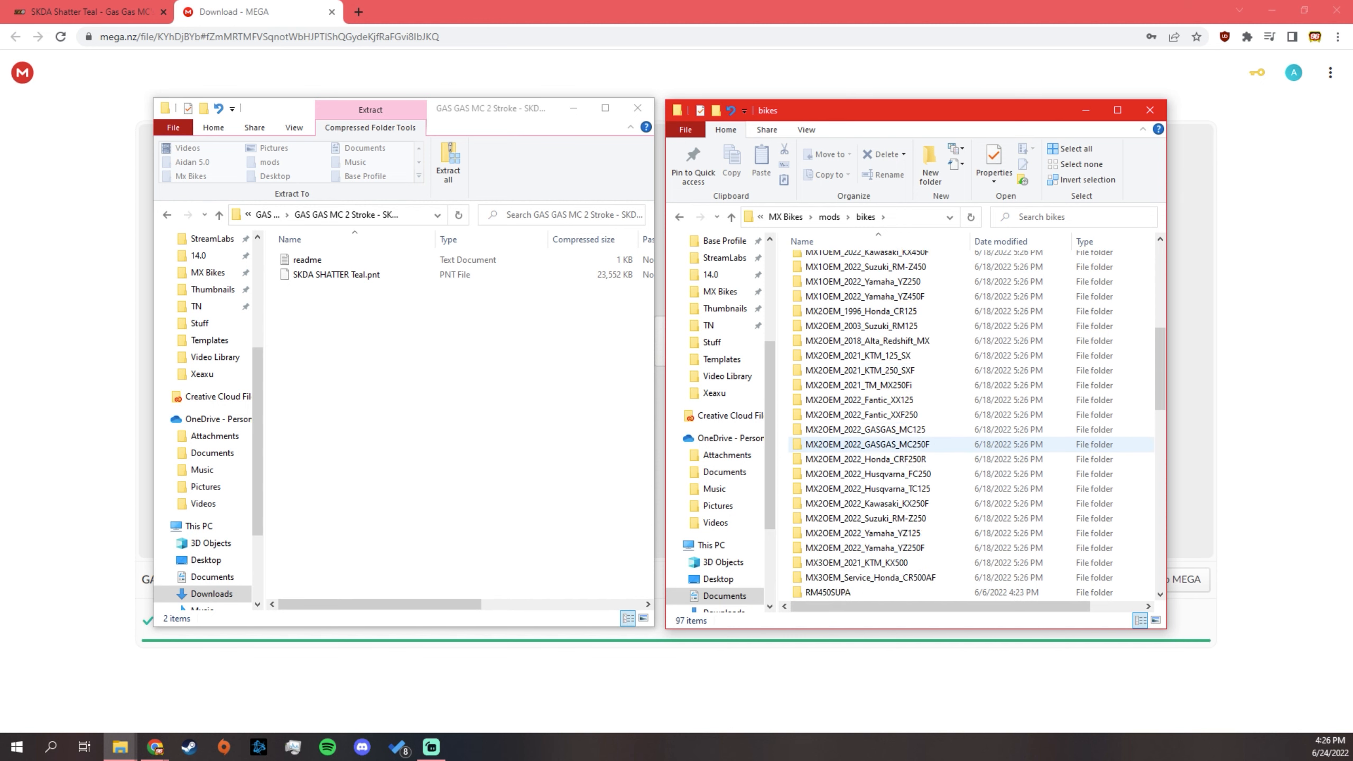
pyautogui.doubleClick(863, 429)
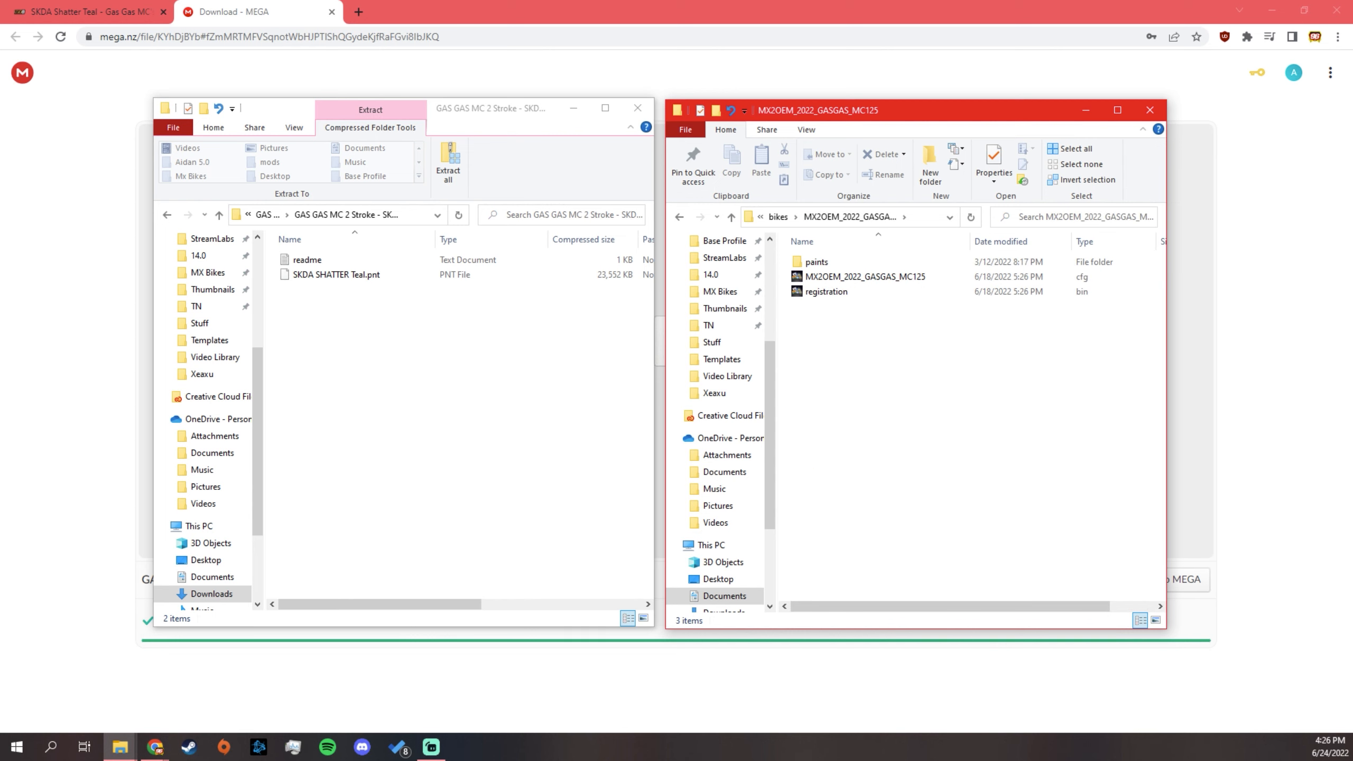
pyautogui.doubleClick(815, 262)
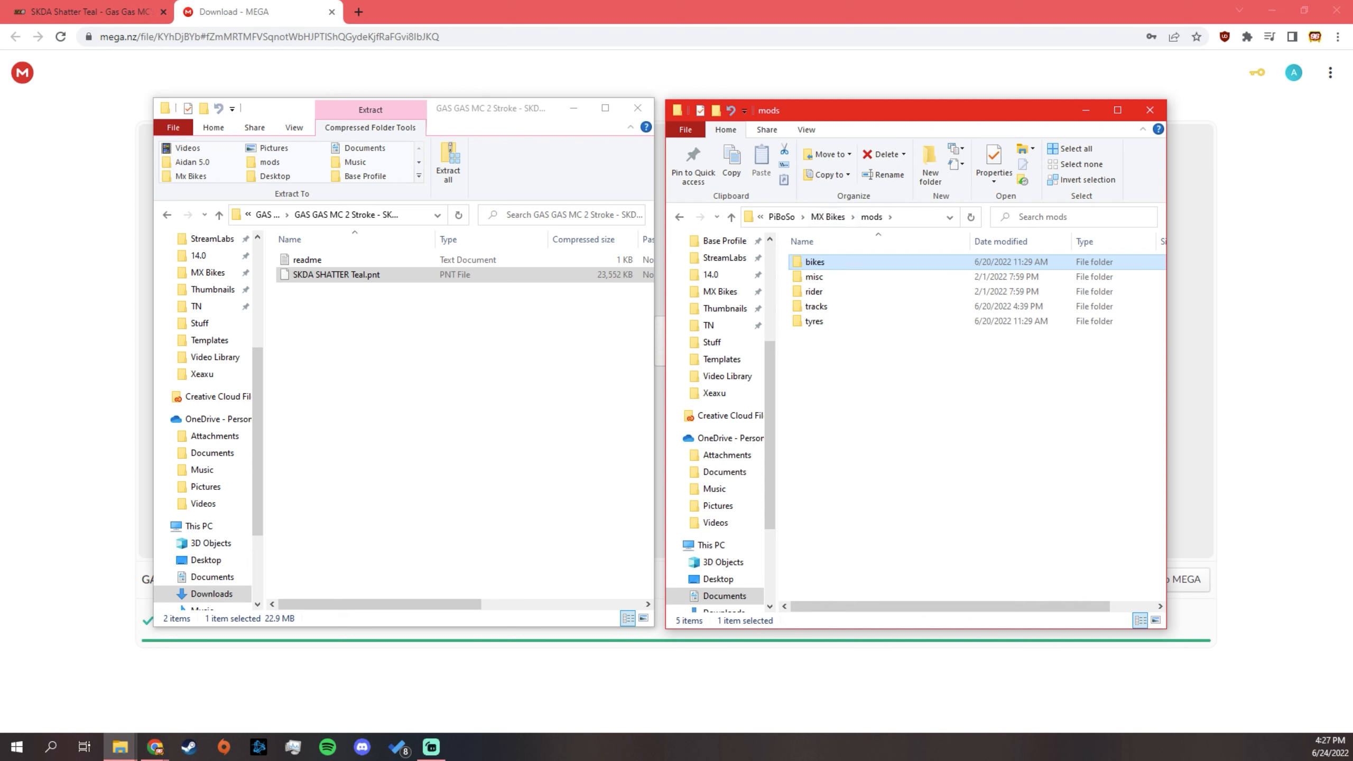
# Leave bikes for the mods folder and open rider, checking its boots and gloves folders
pyautogui.doubleClick(814, 261)
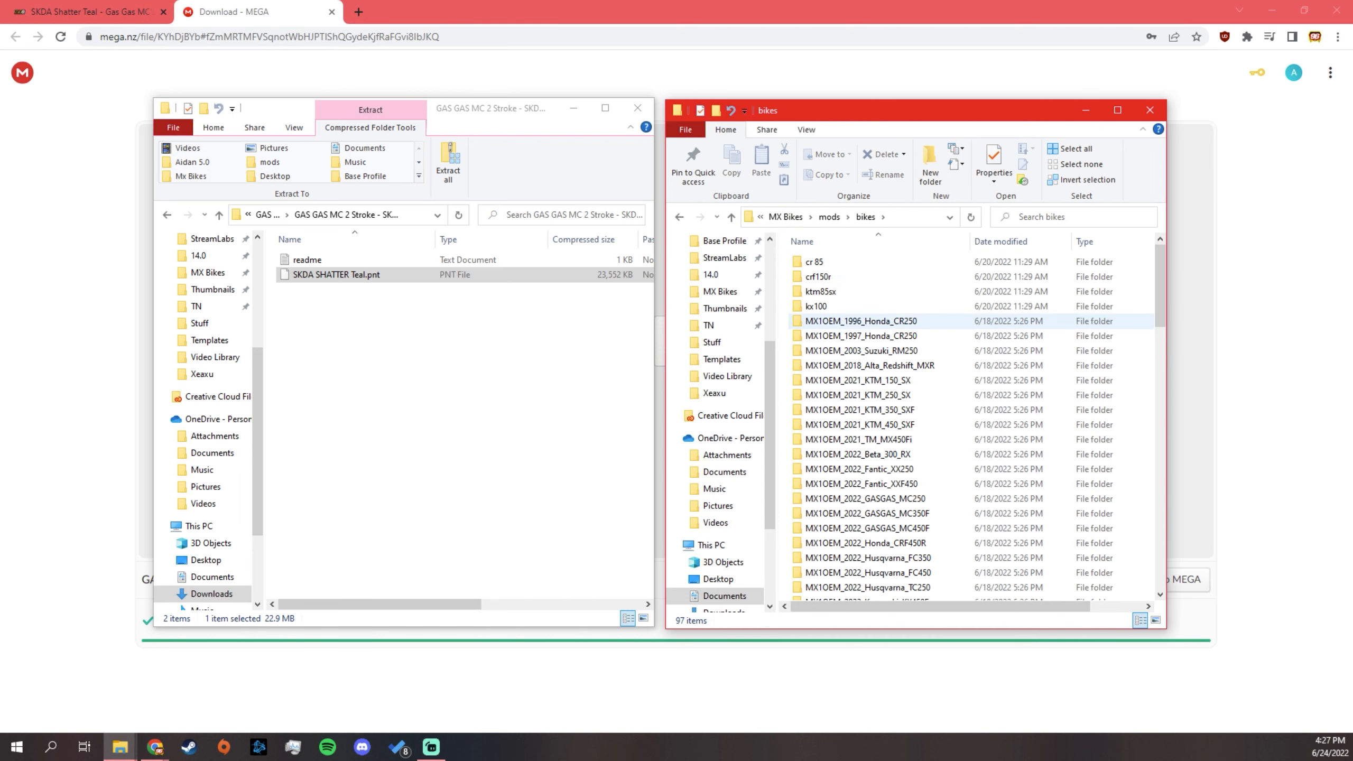
pyautogui.scroll(-3)
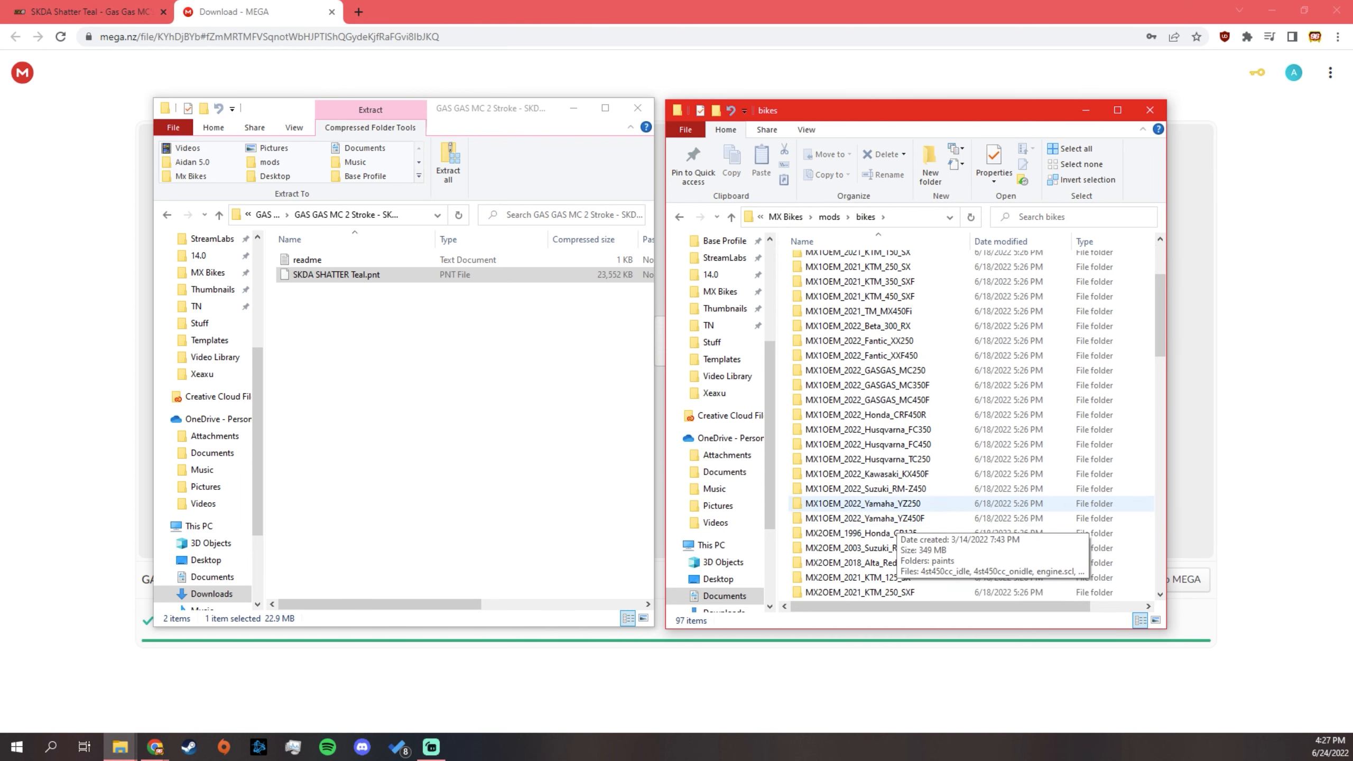
pyautogui.scroll(3)
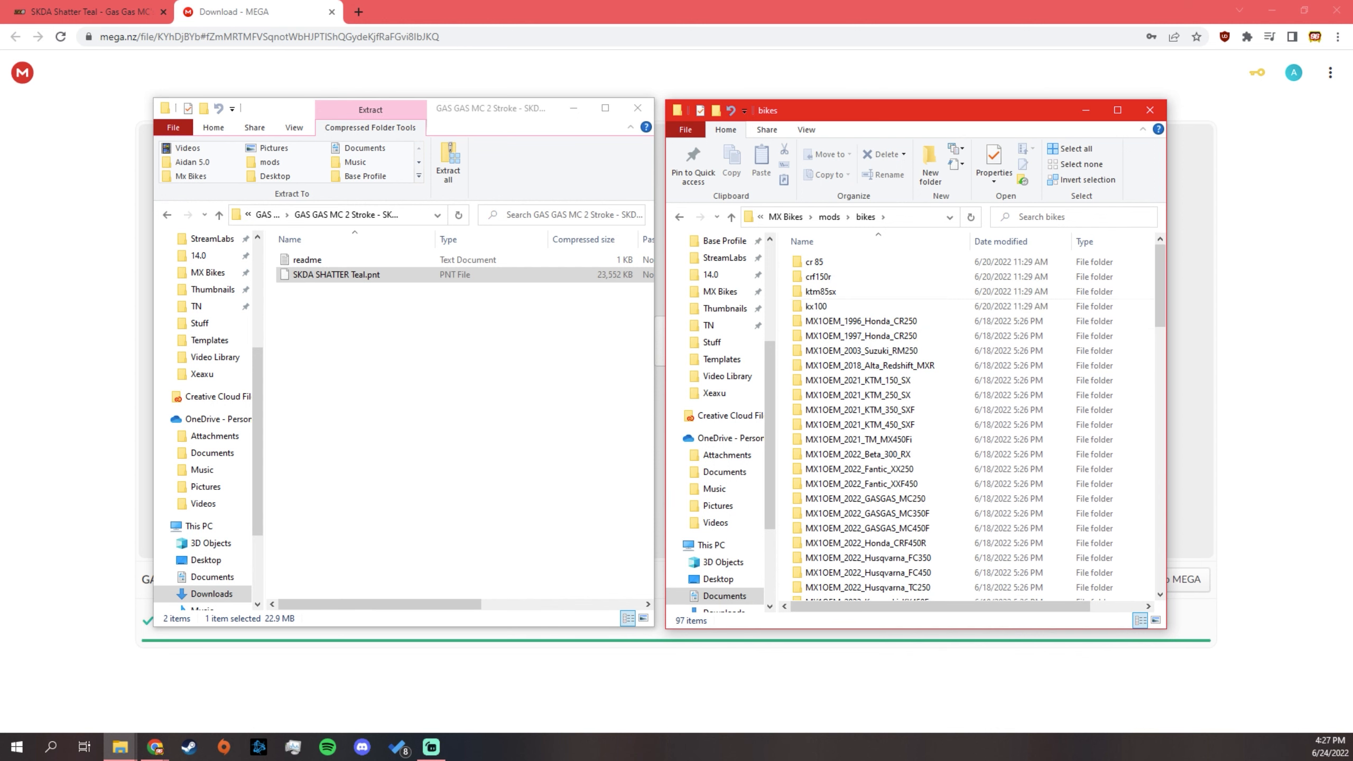
pyautogui.click(866, 216)
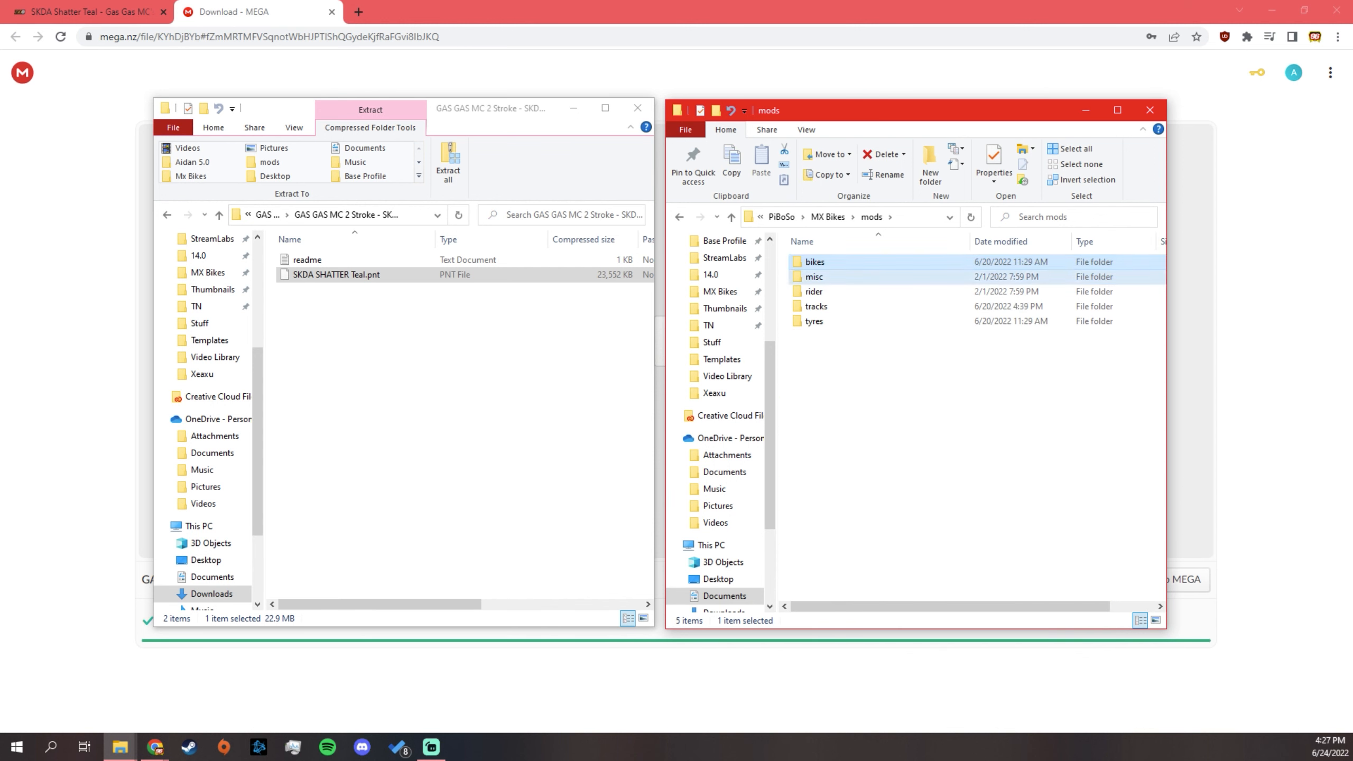
pyautogui.click(813, 276)
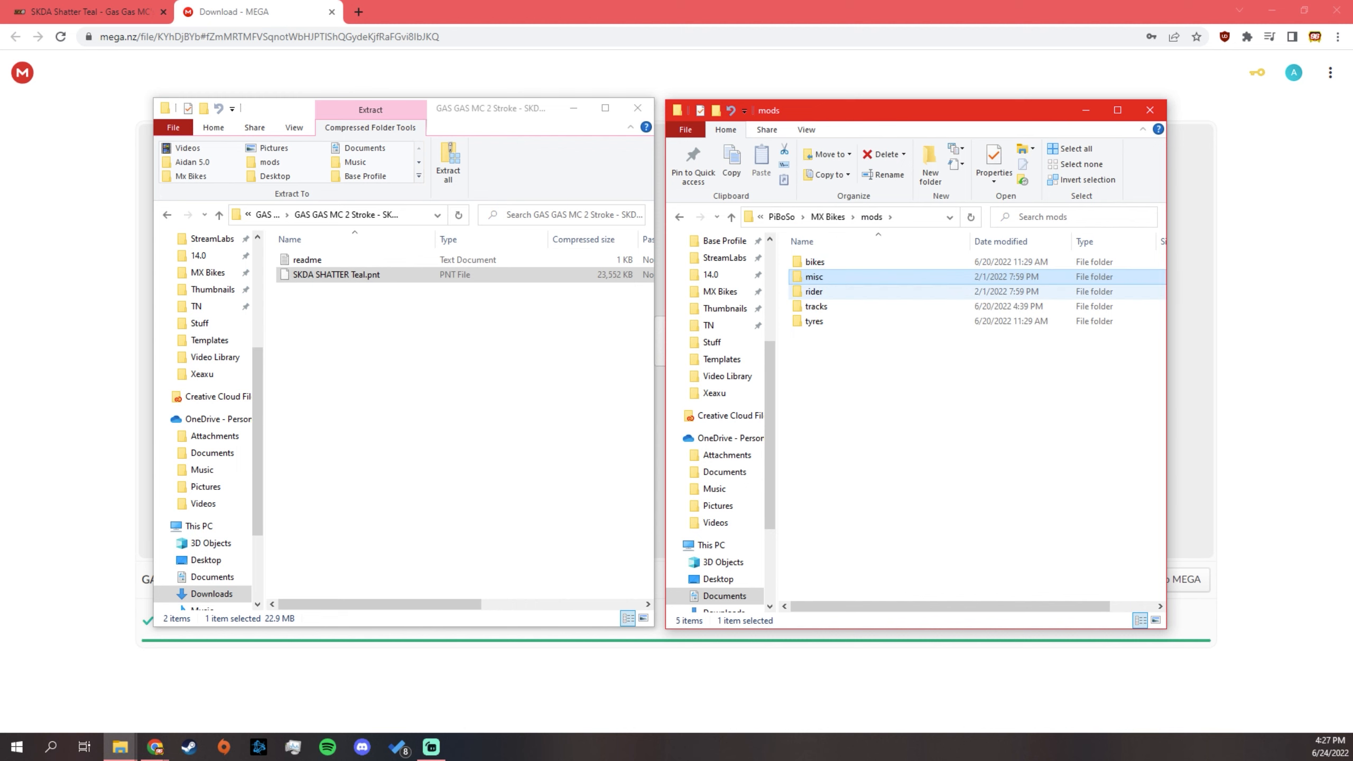
pyautogui.doubleClick(812, 291)
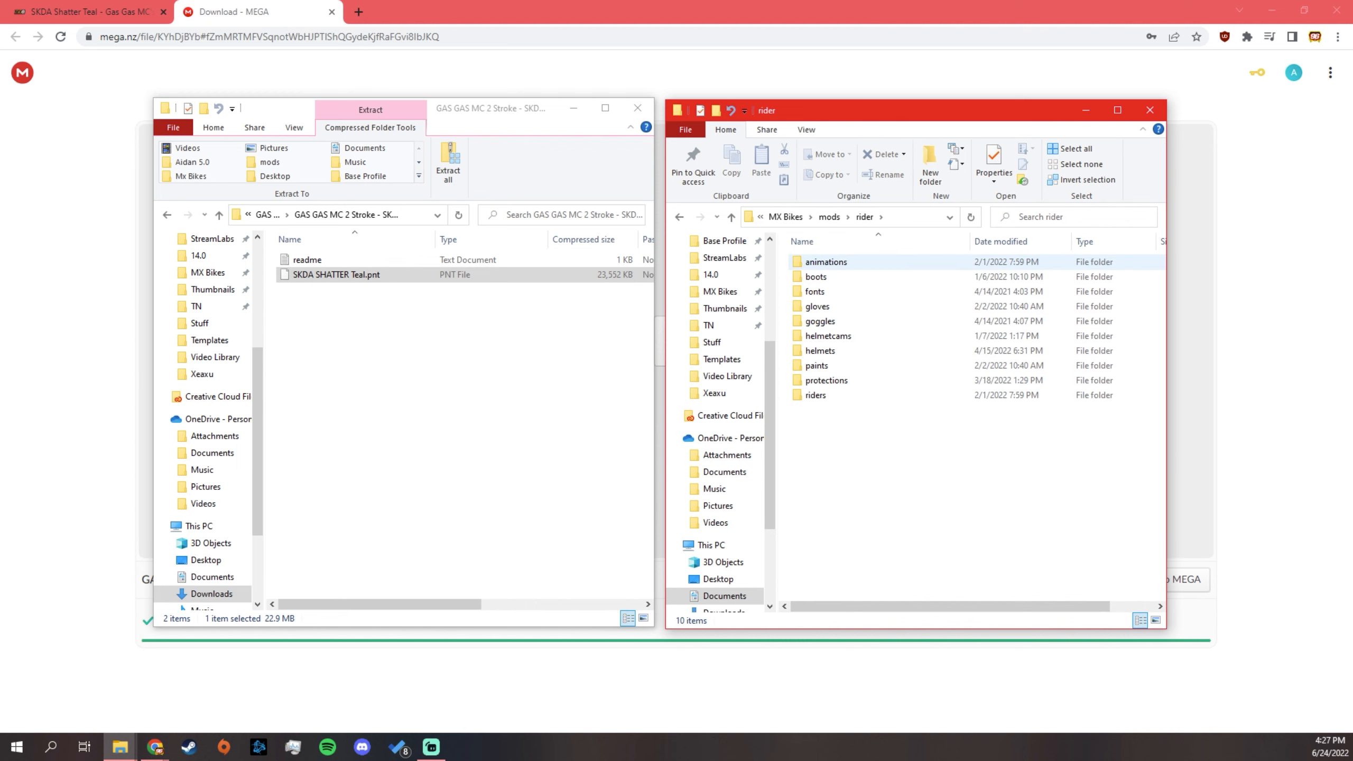
pyautogui.moveTo(816, 276)
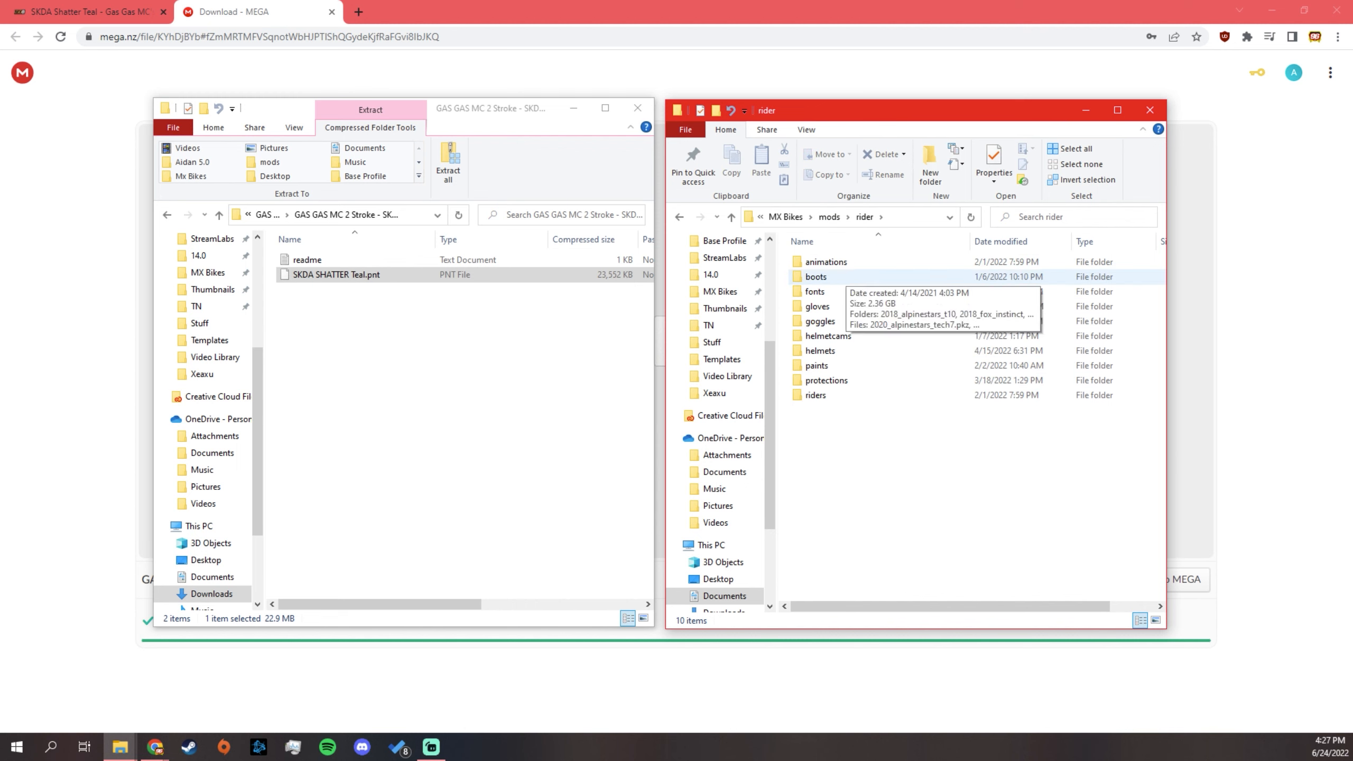
pyautogui.click(816, 276)
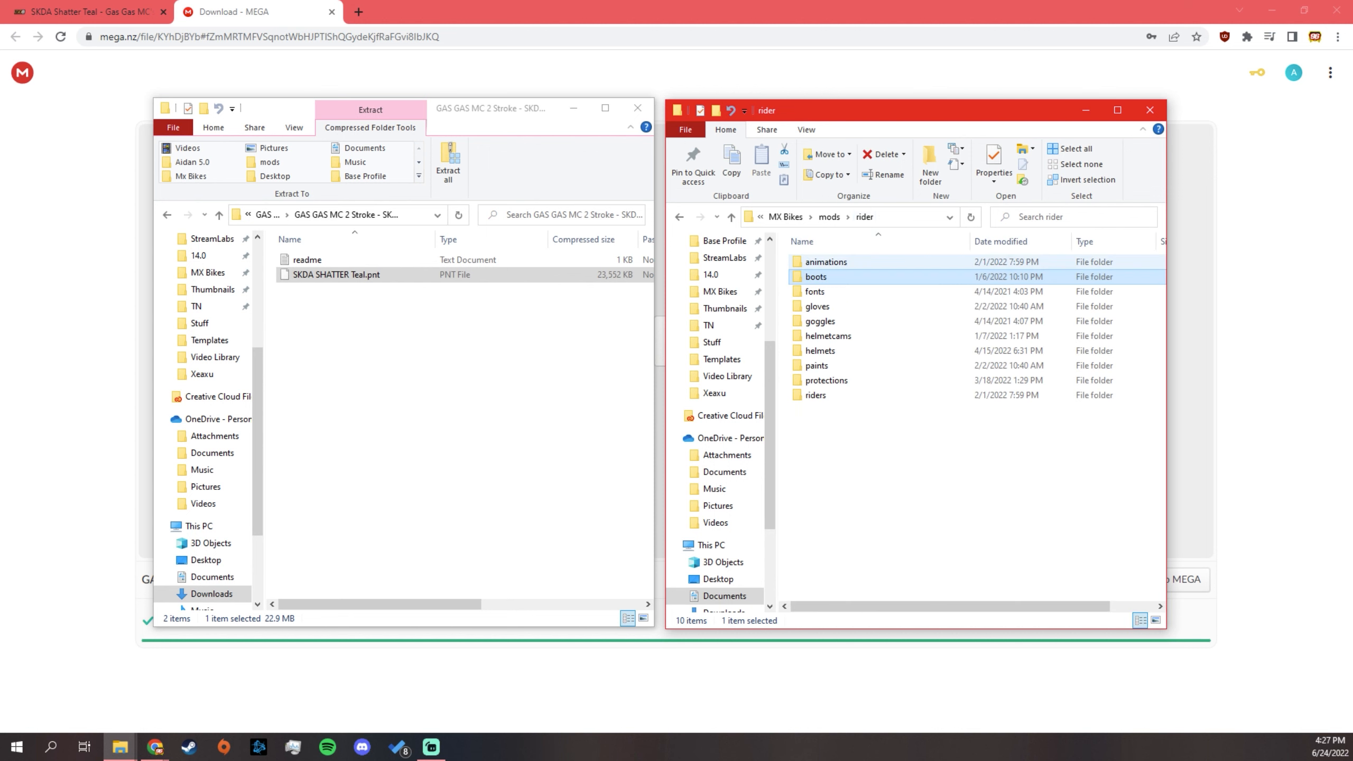
pyautogui.click(816, 306)
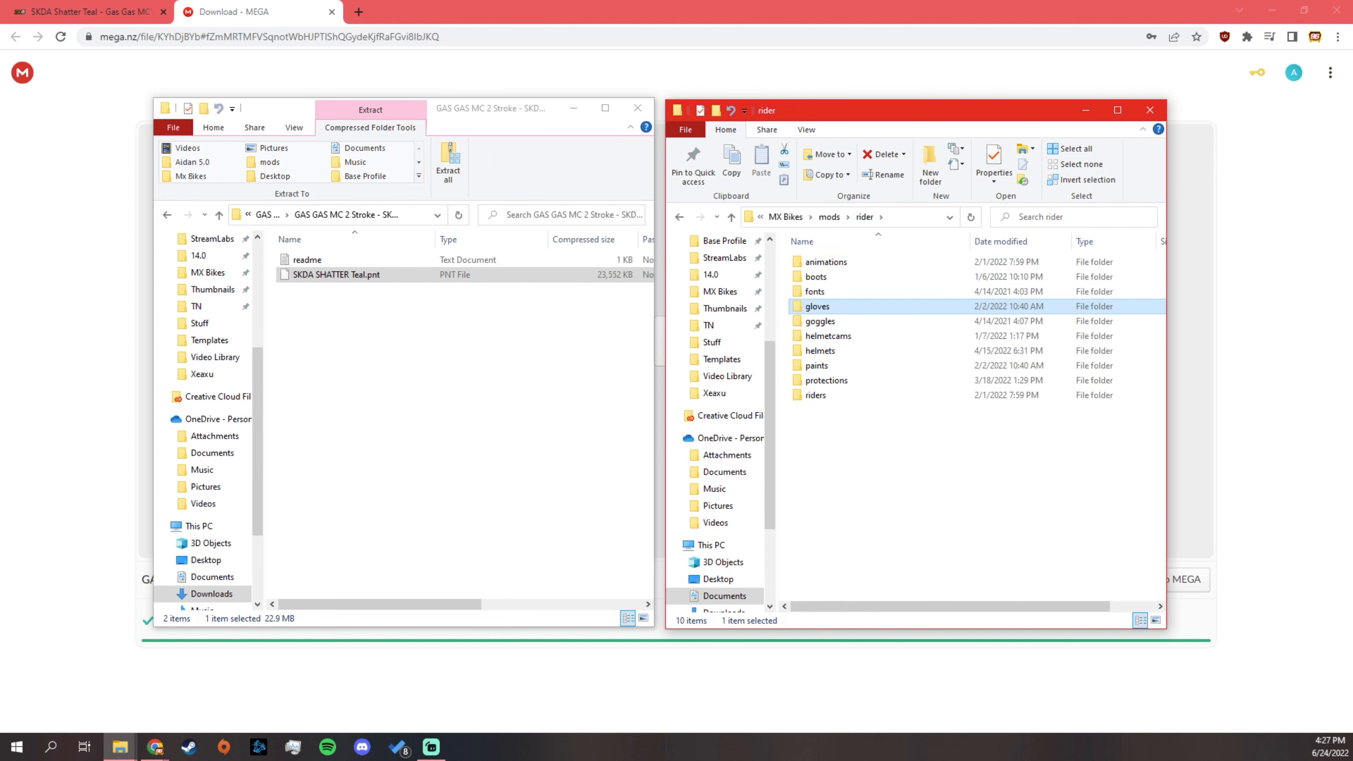
pyautogui.moveTo(816, 320)
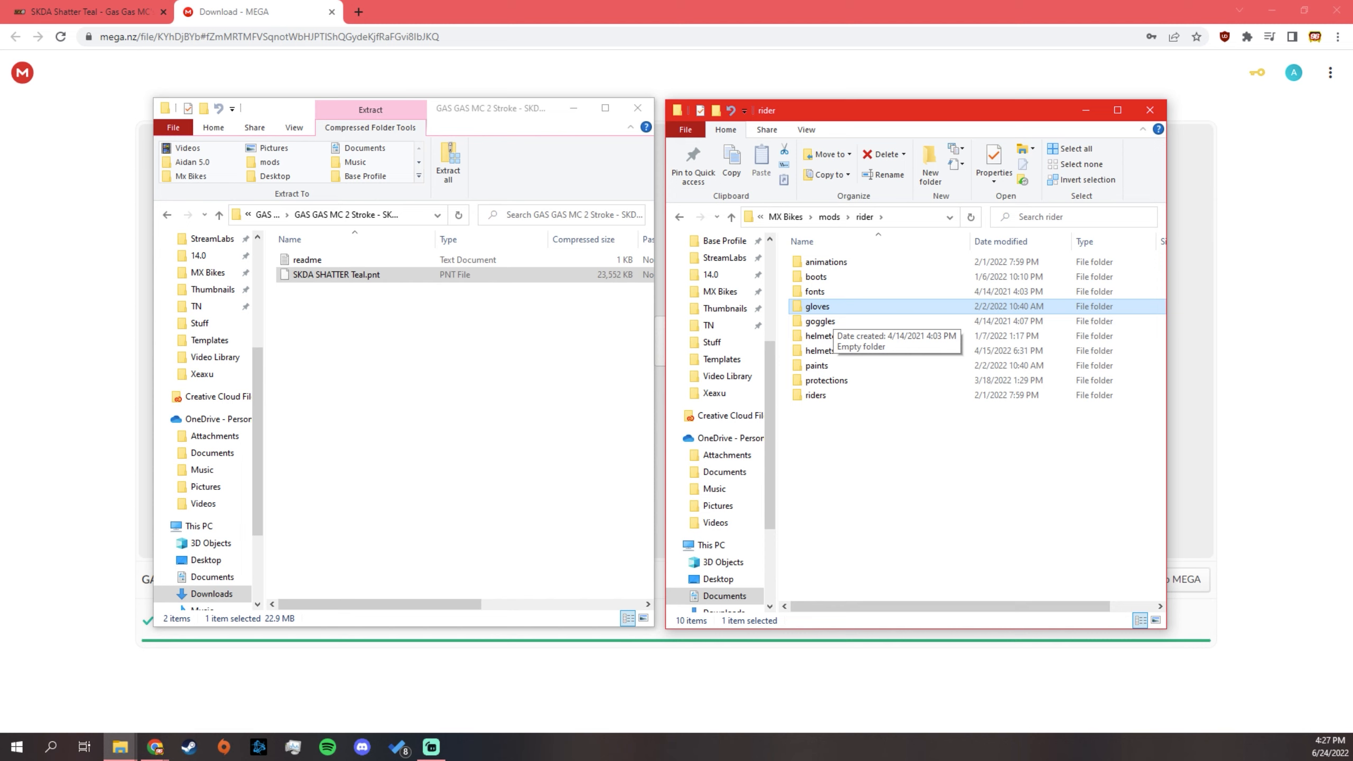
pyautogui.moveTo(815, 328)
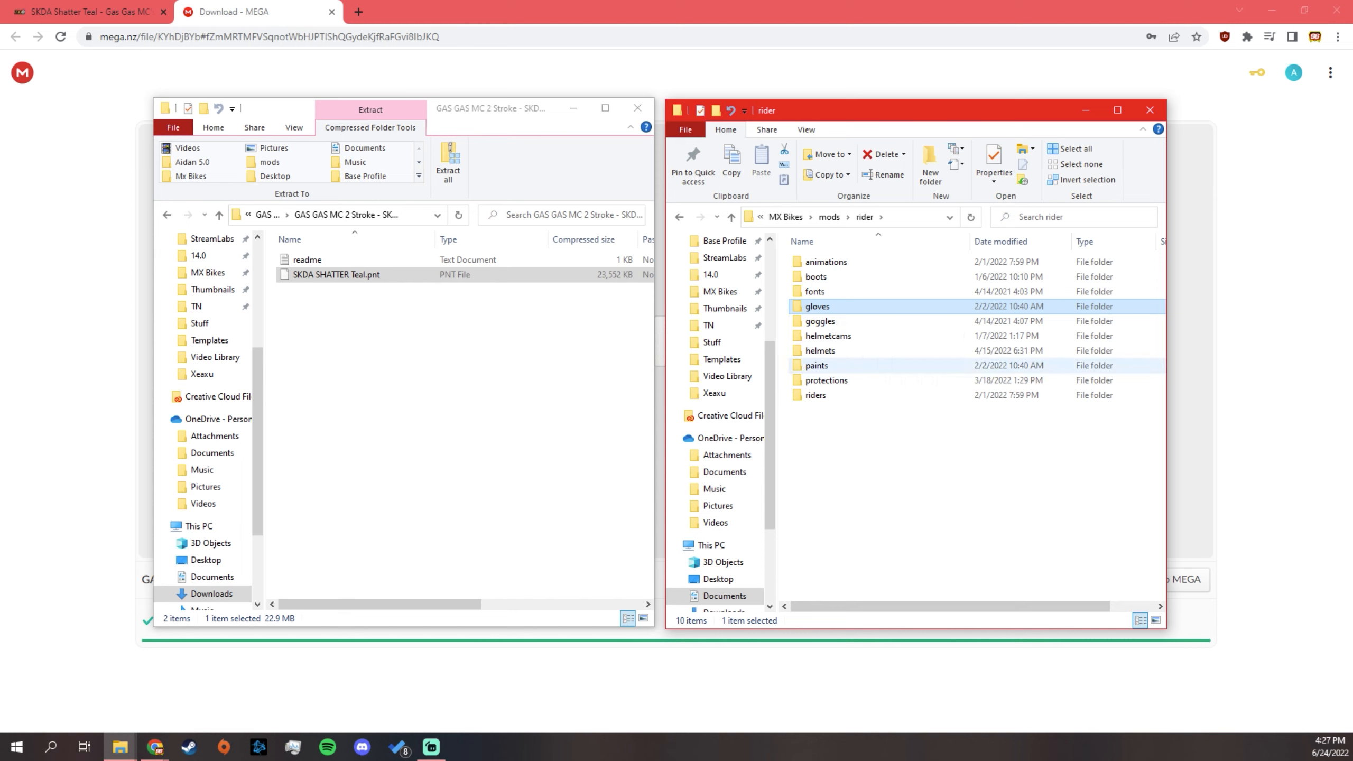
# Open riders > default_mx, check its gloves and paints folders, then head back toward mods
pyautogui.doubleClick(815, 394)
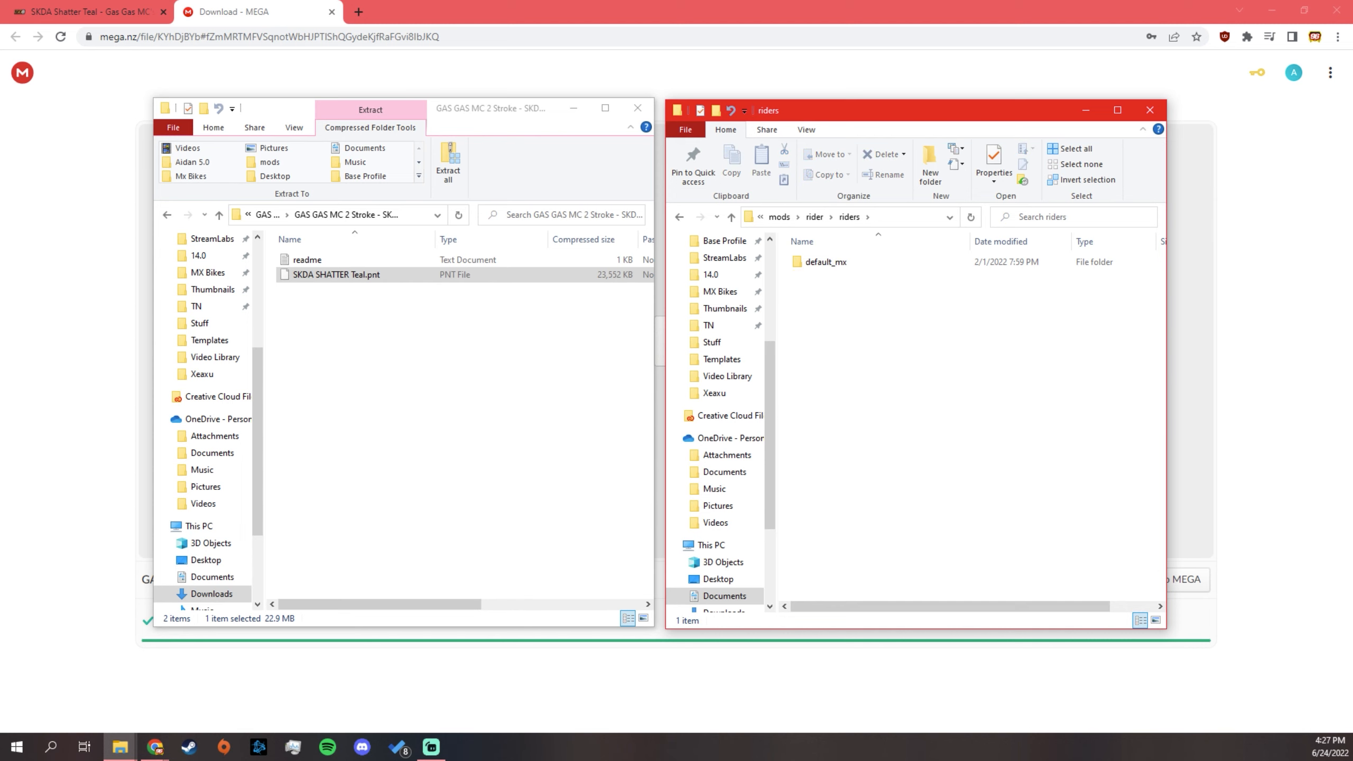
pyautogui.doubleClick(820, 261)
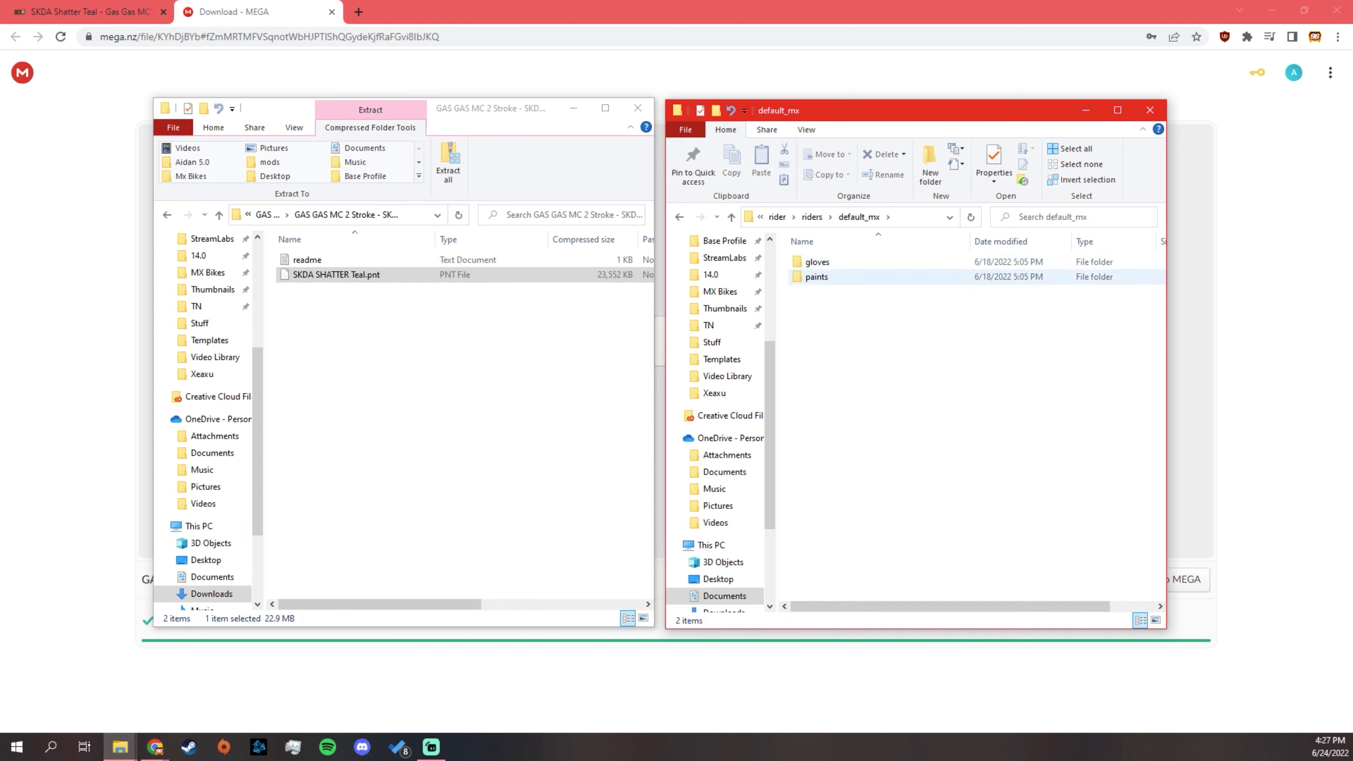
pyautogui.click(816, 262)
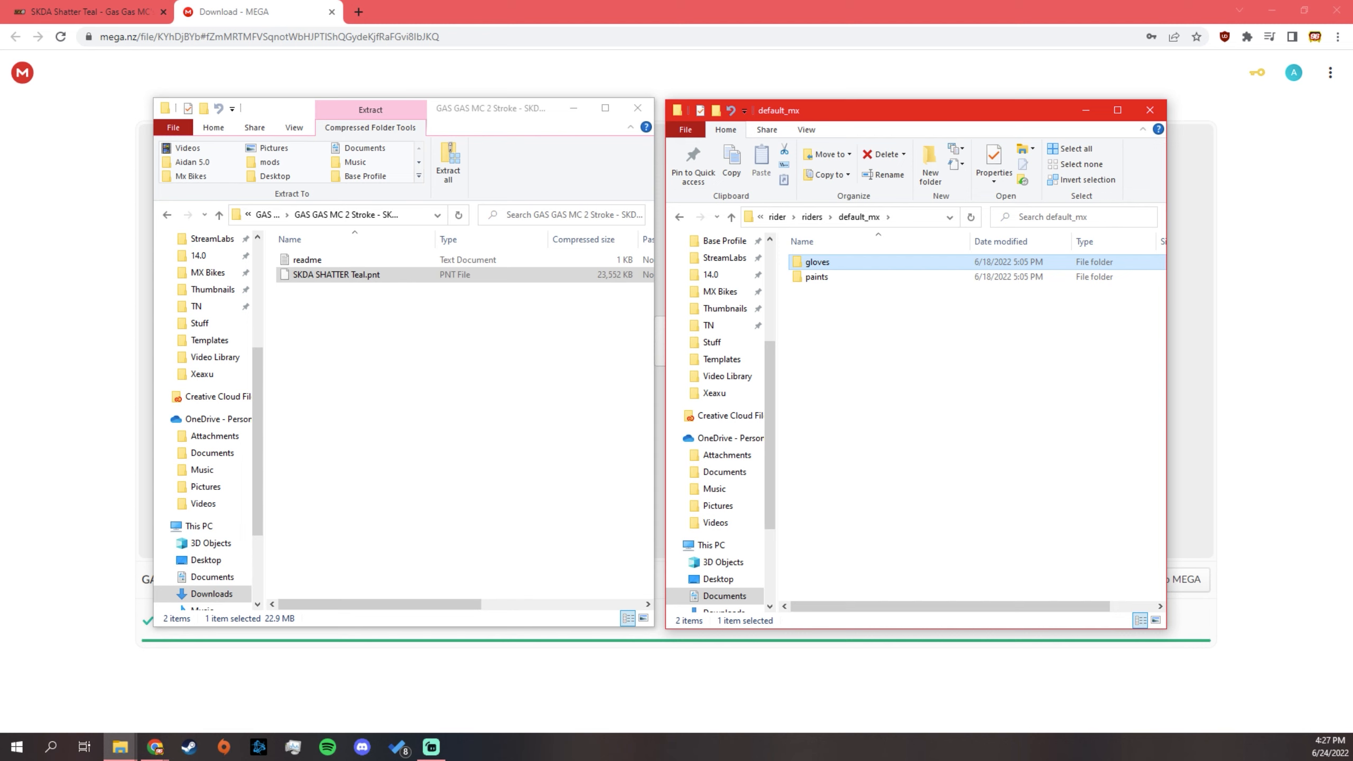
pyautogui.click(816, 276)
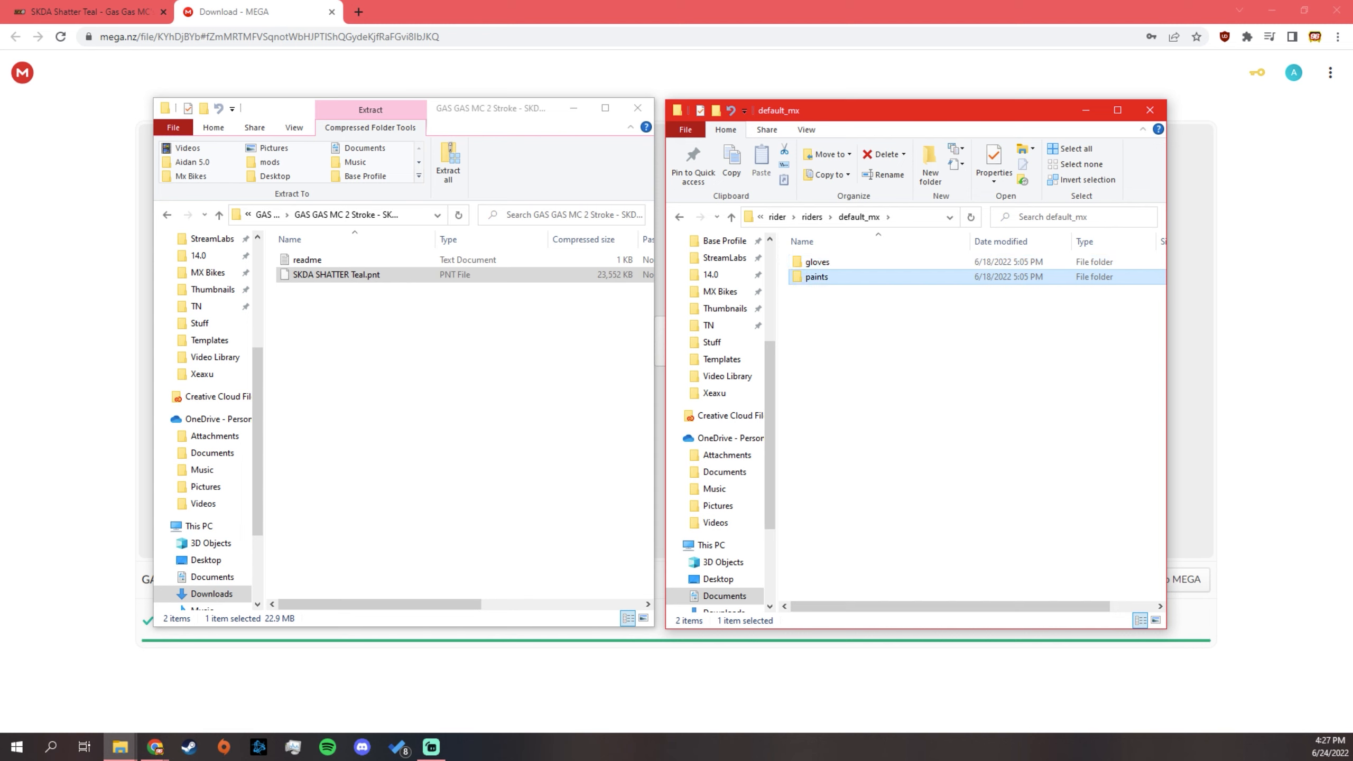
pyautogui.moveTo(816, 276)
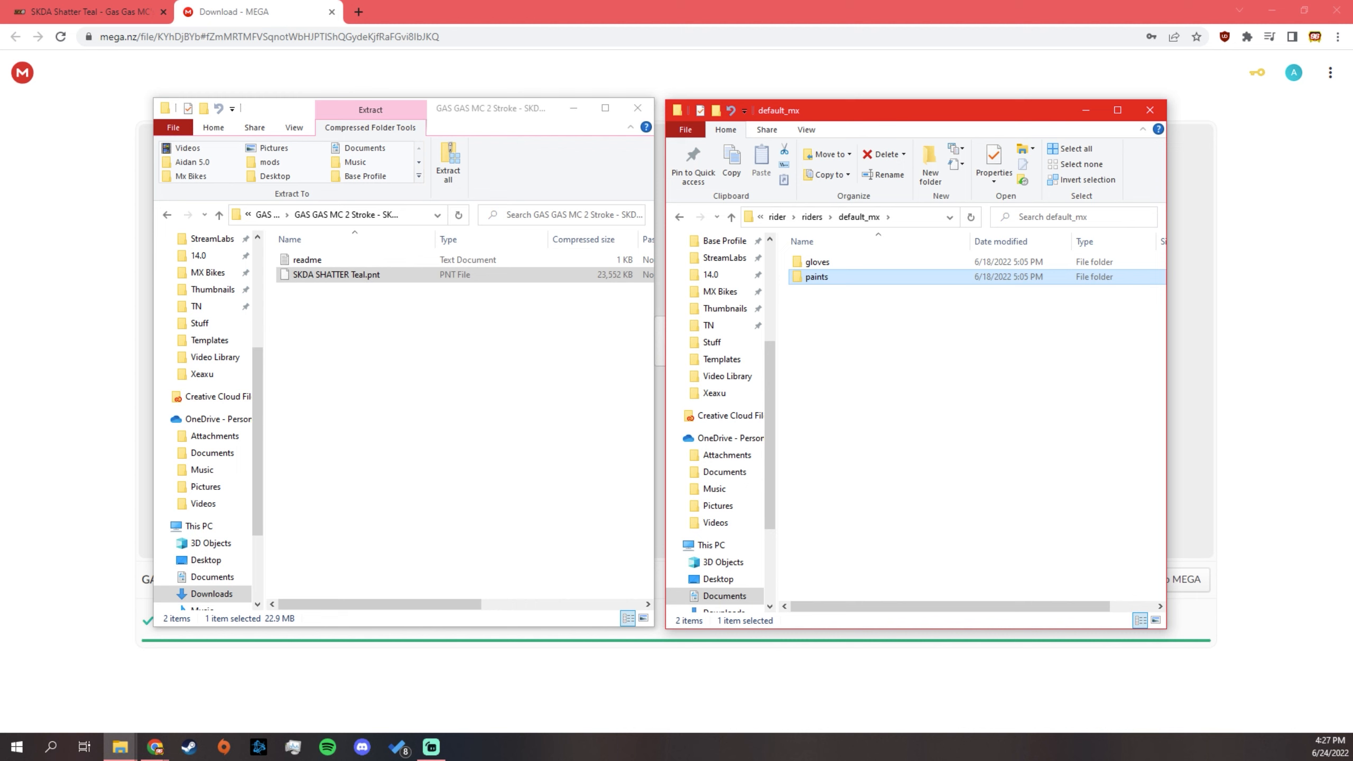
pyautogui.doubleClick(815, 276)
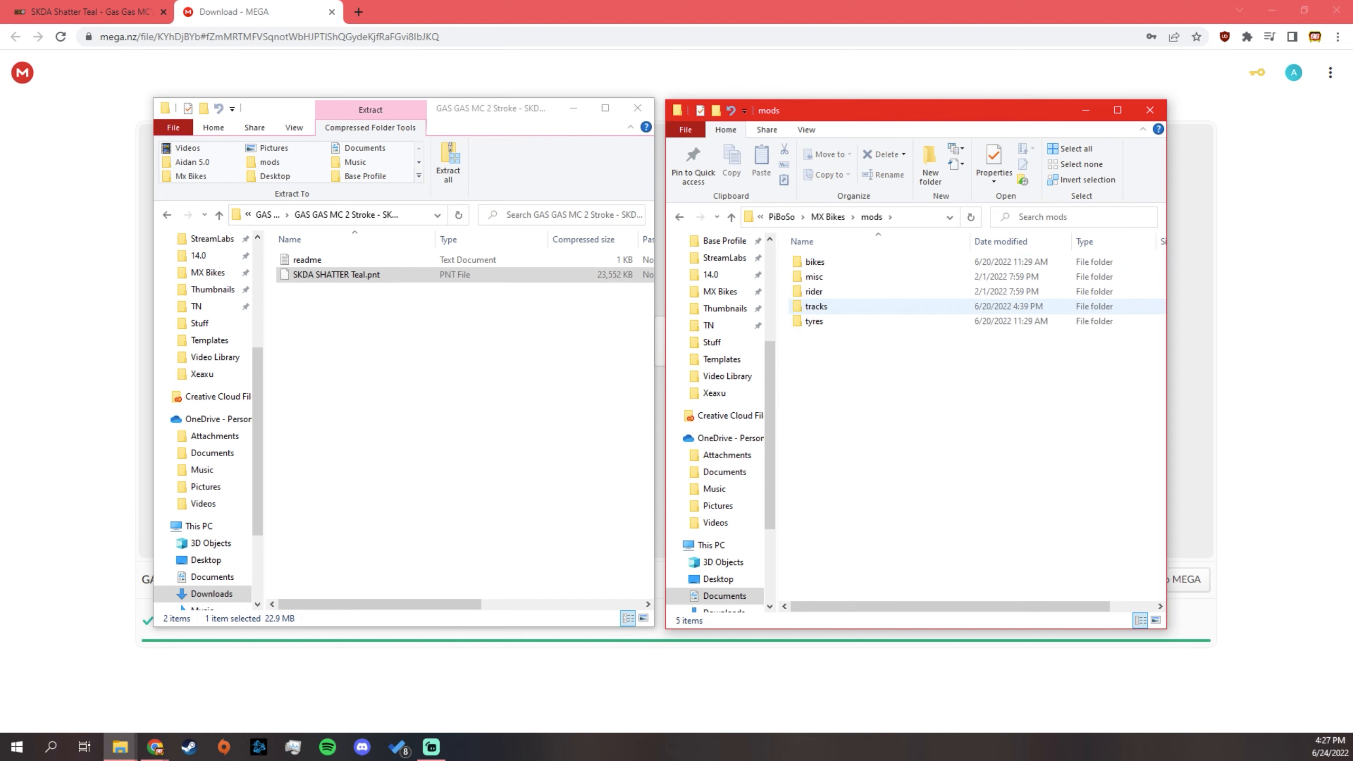
# Browse the tracks folder's motocross and freeride categories, then return to the mods folder
pyautogui.doubleClick(816, 307)
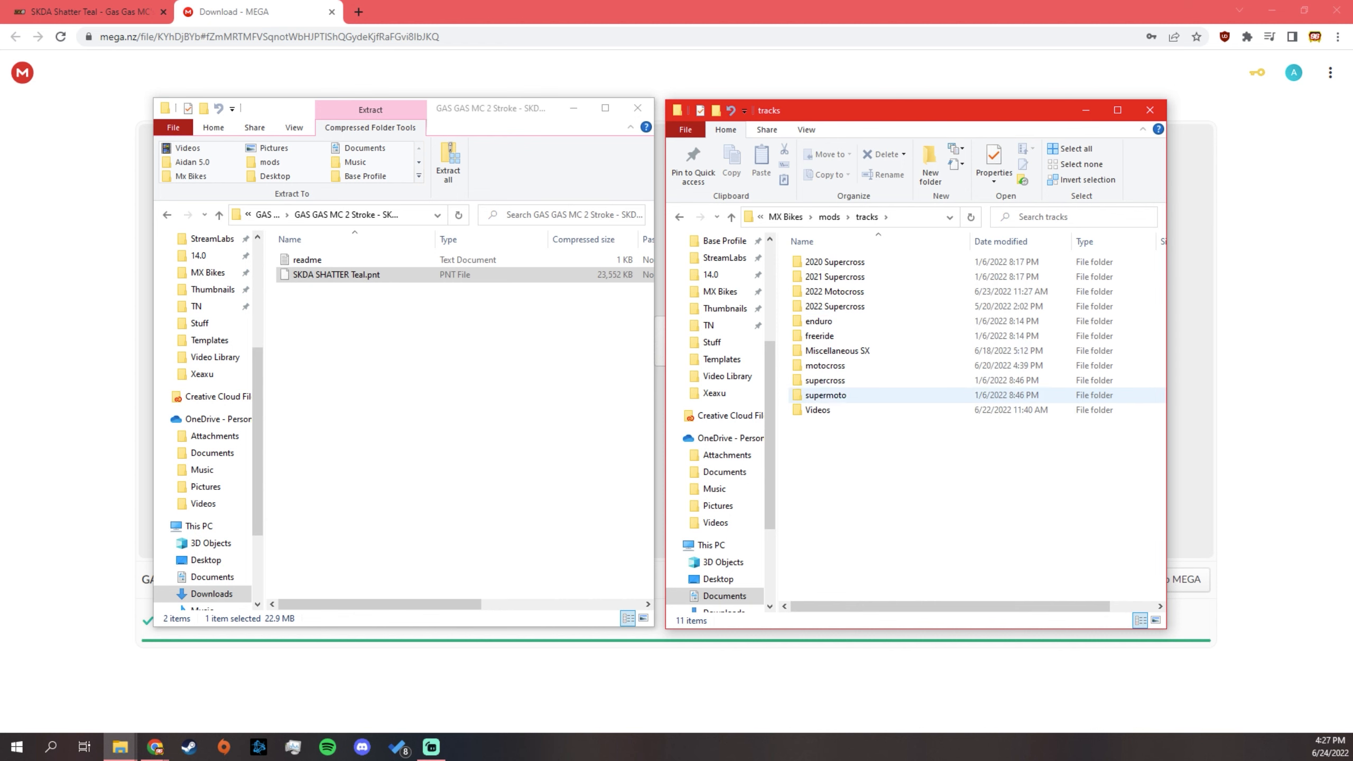
pyautogui.click(824, 365)
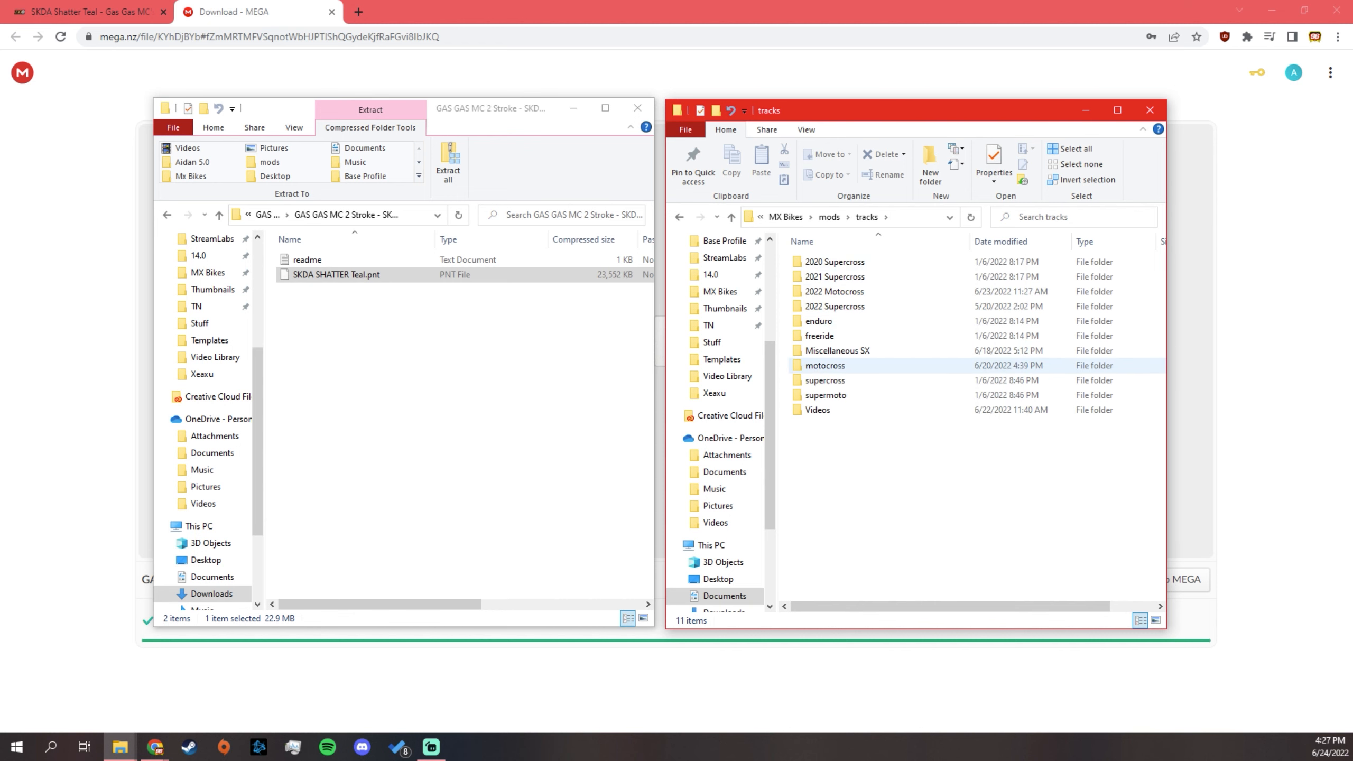
pyautogui.moveTo(824, 365)
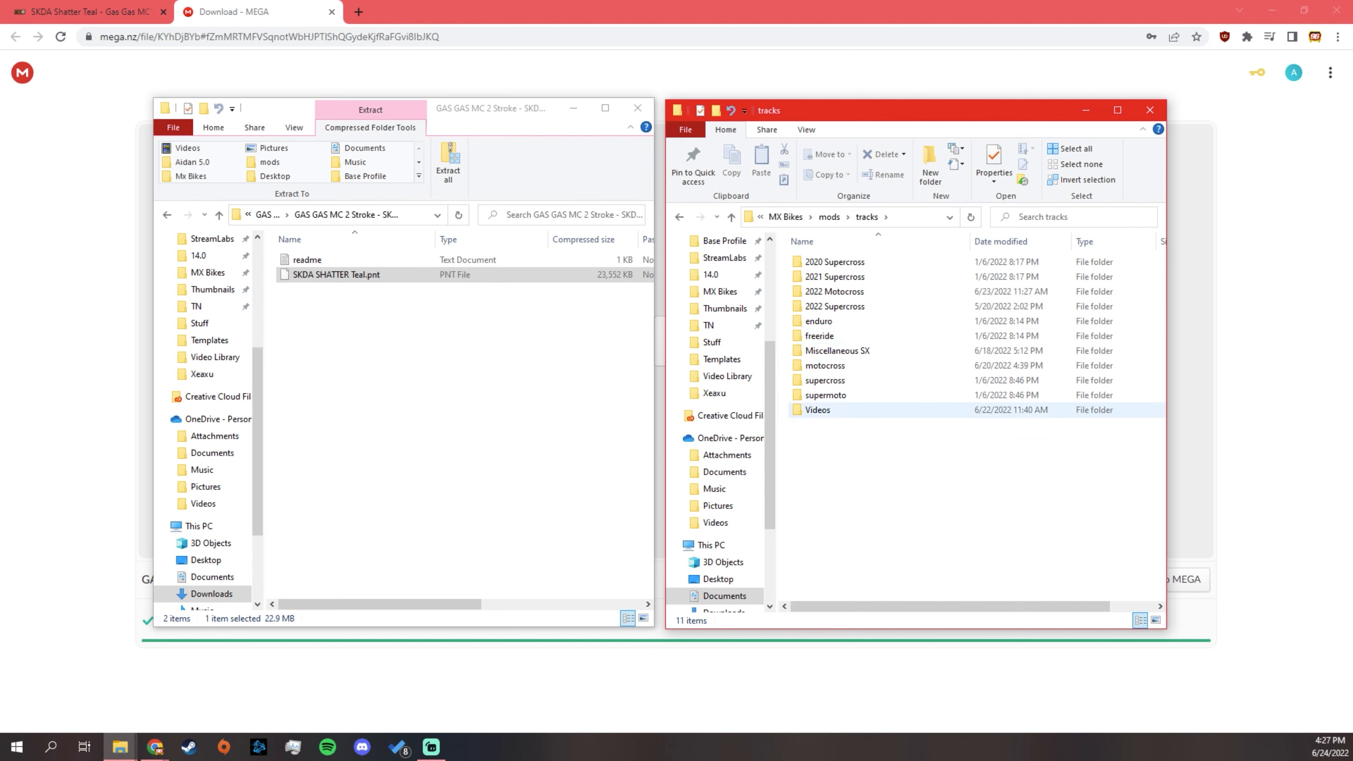
pyautogui.click(819, 336)
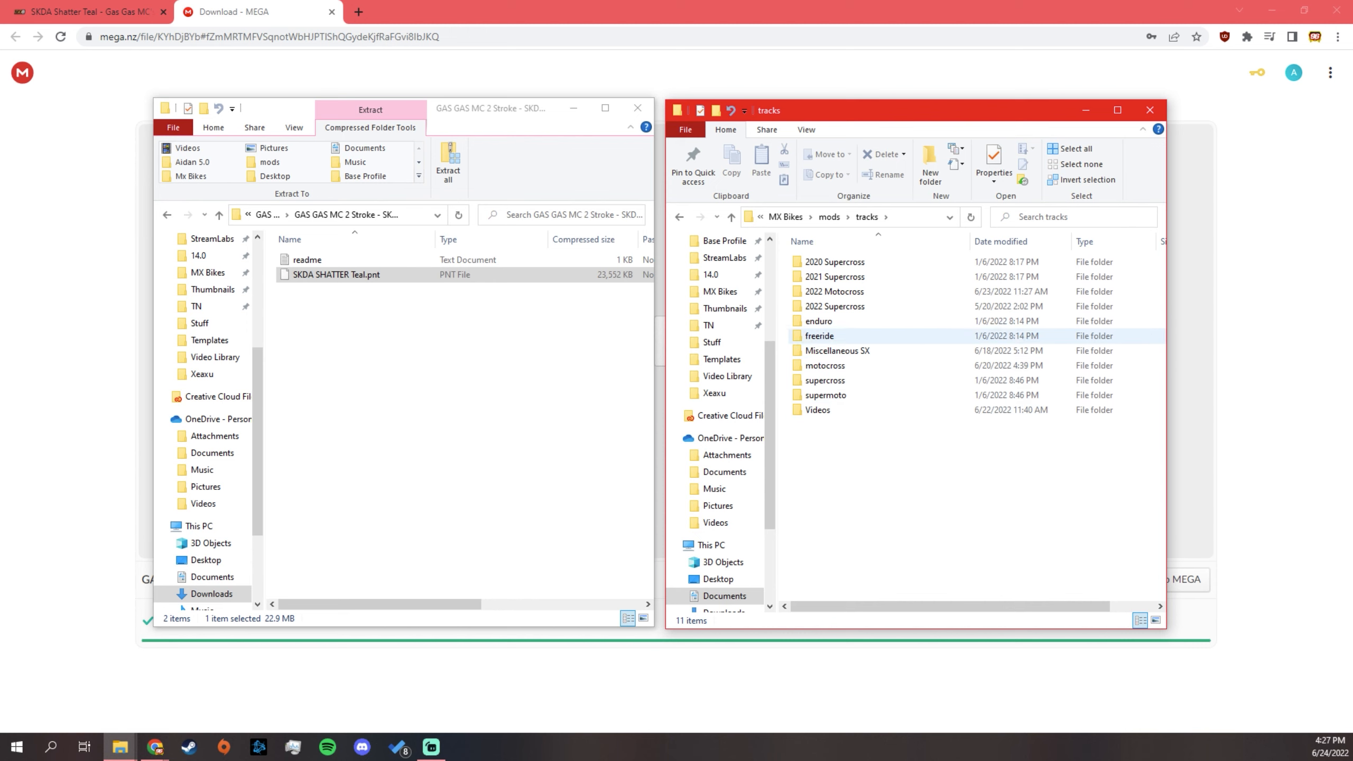
pyautogui.click(715, 217)
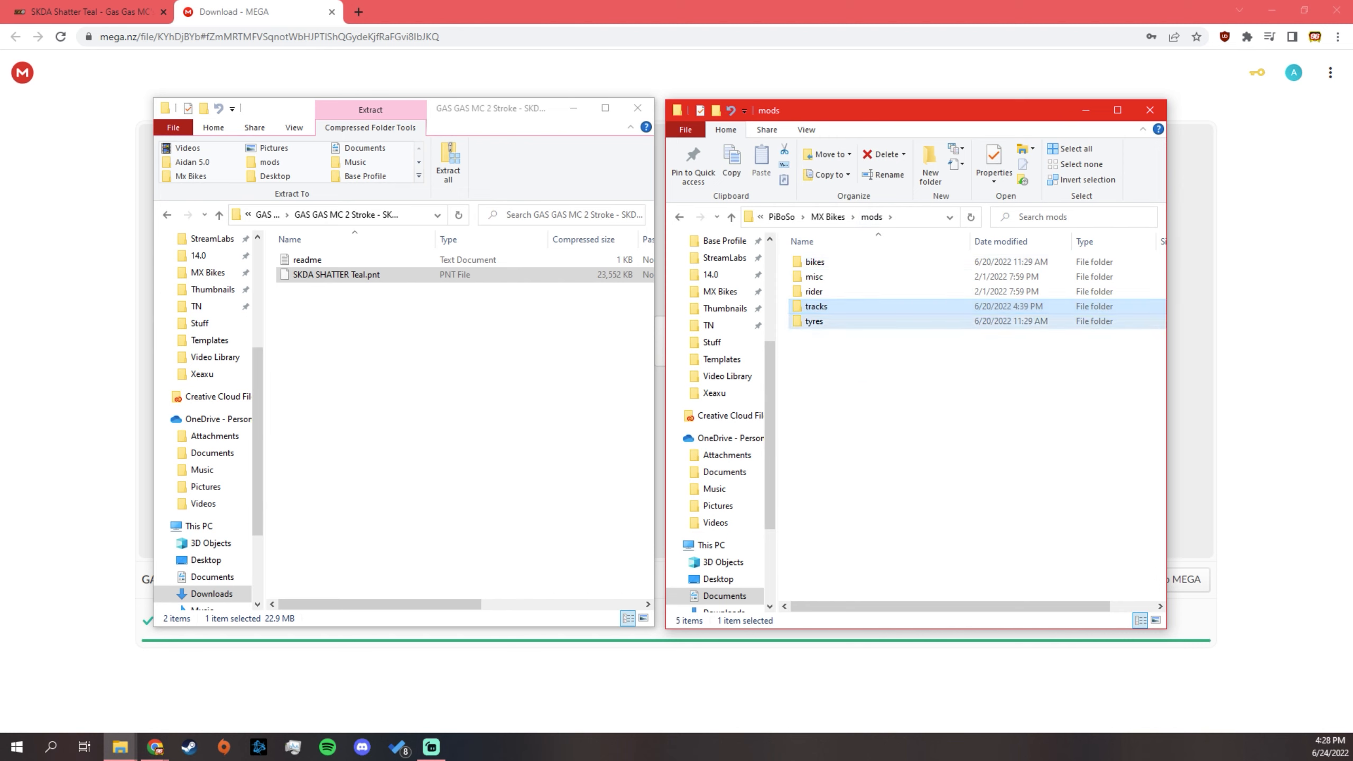
pyautogui.doubleClick(813, 320)
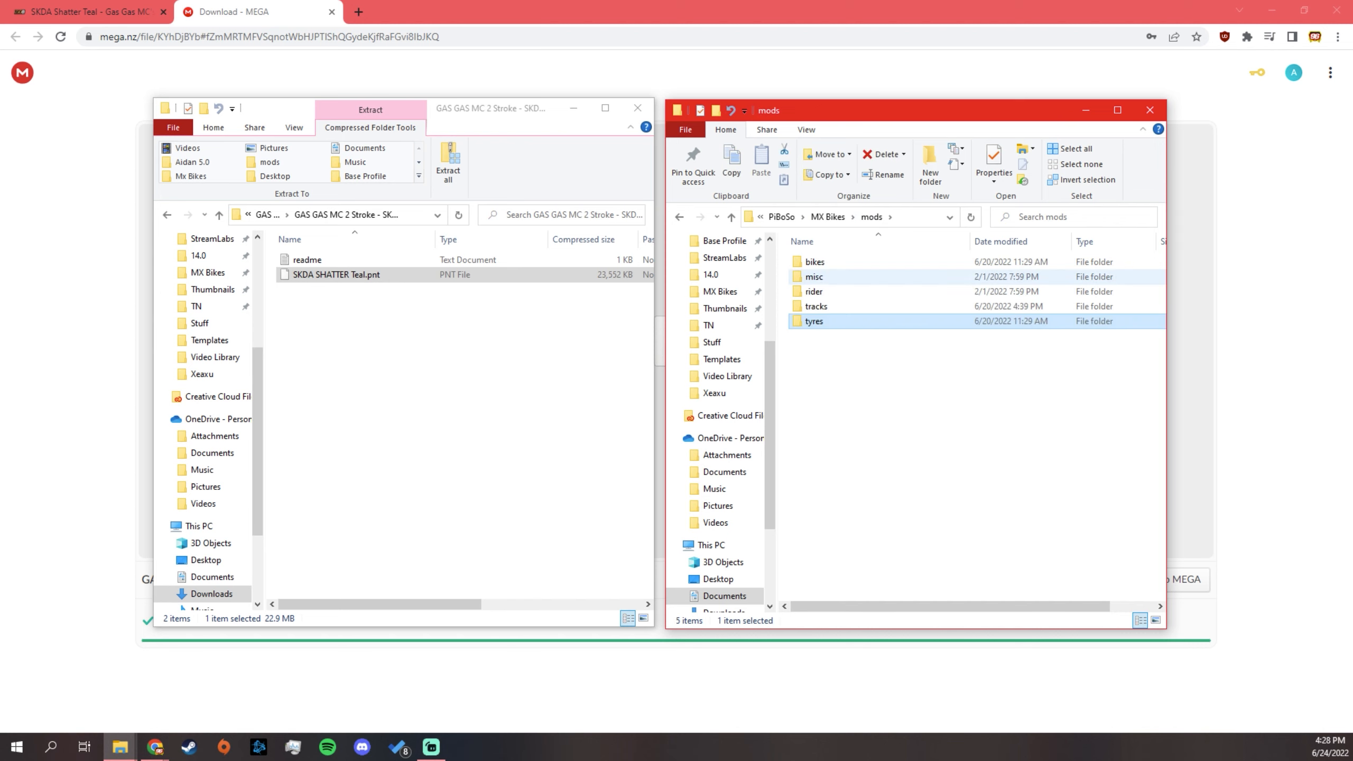
pyautogui.moveTo(812, 291)
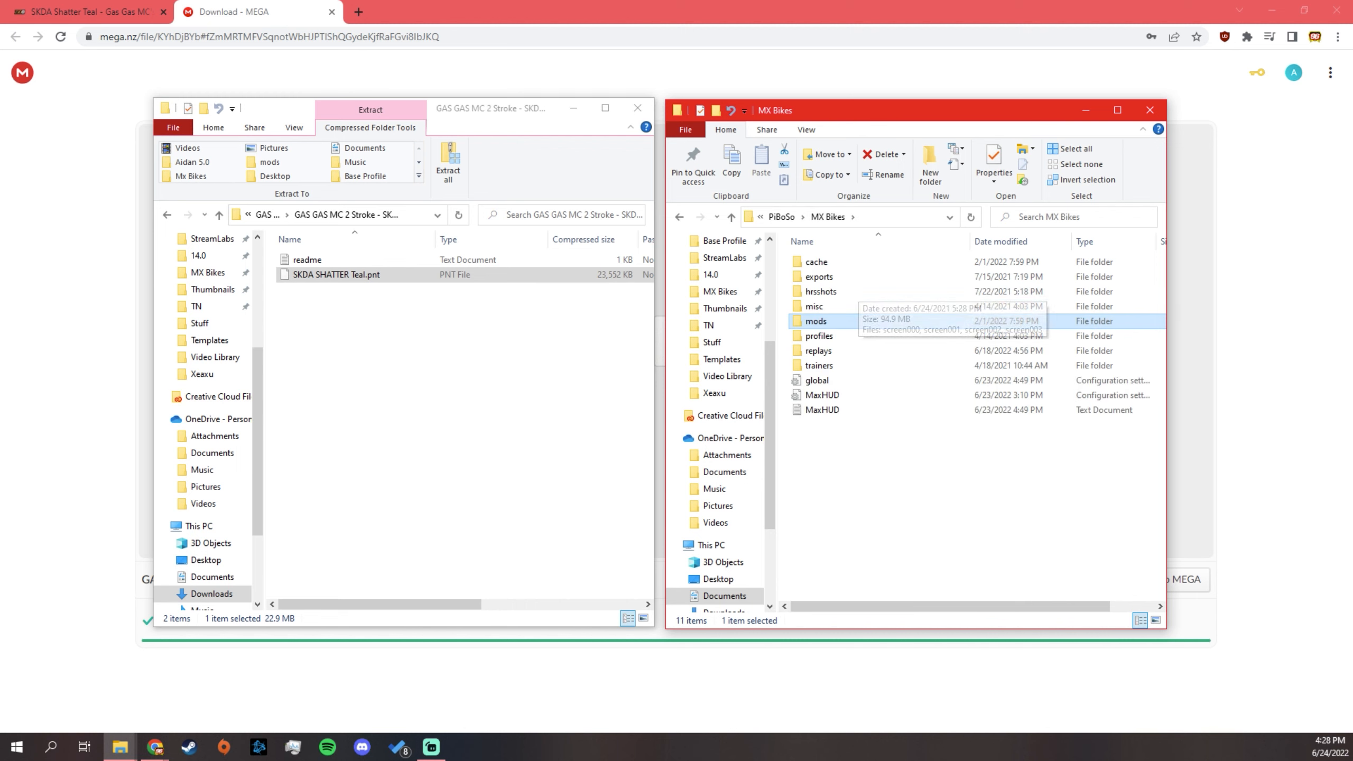
pyautogui.moveTo(814, 320)
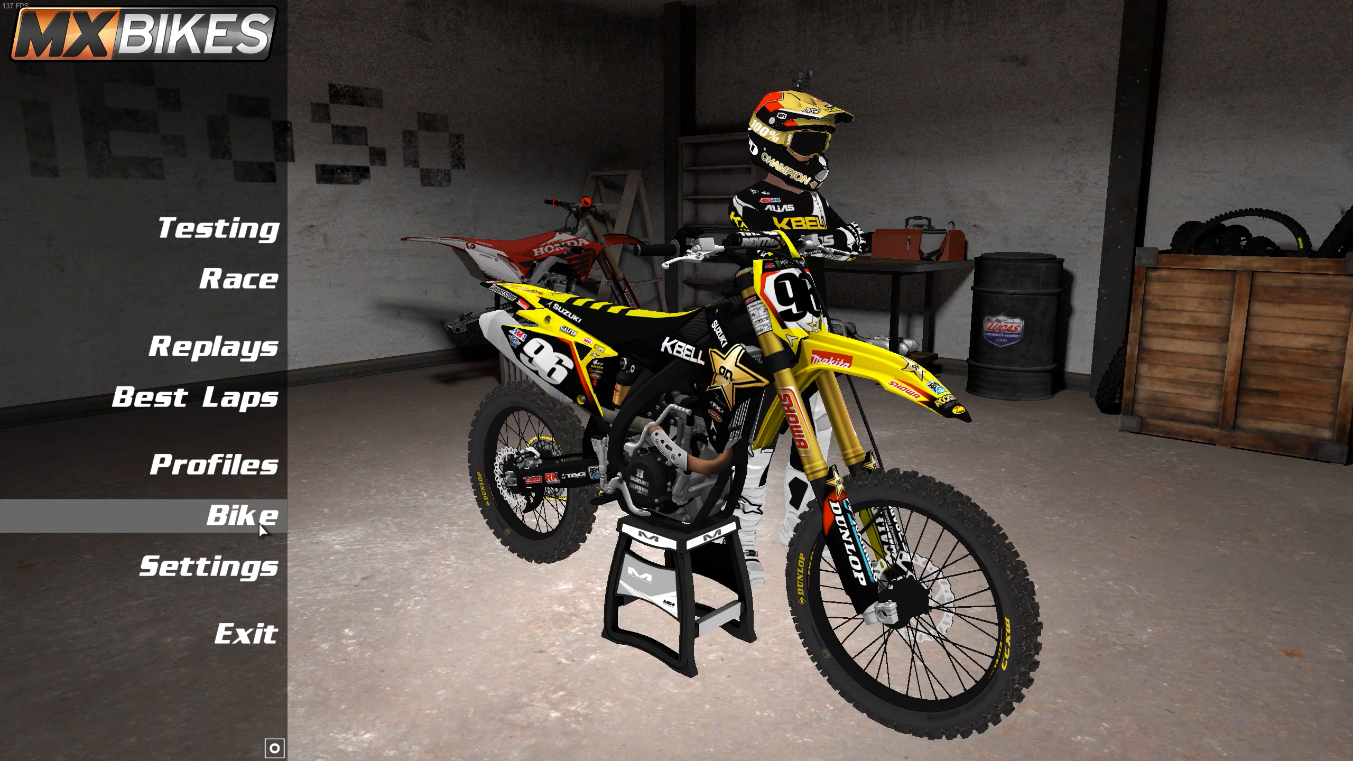
# Pick category MX2-2T OEM, bike 2022 GASGAS MC 125 OEM, and paint SKDA SHATTER Teal
pyautogui.click(247, 517)
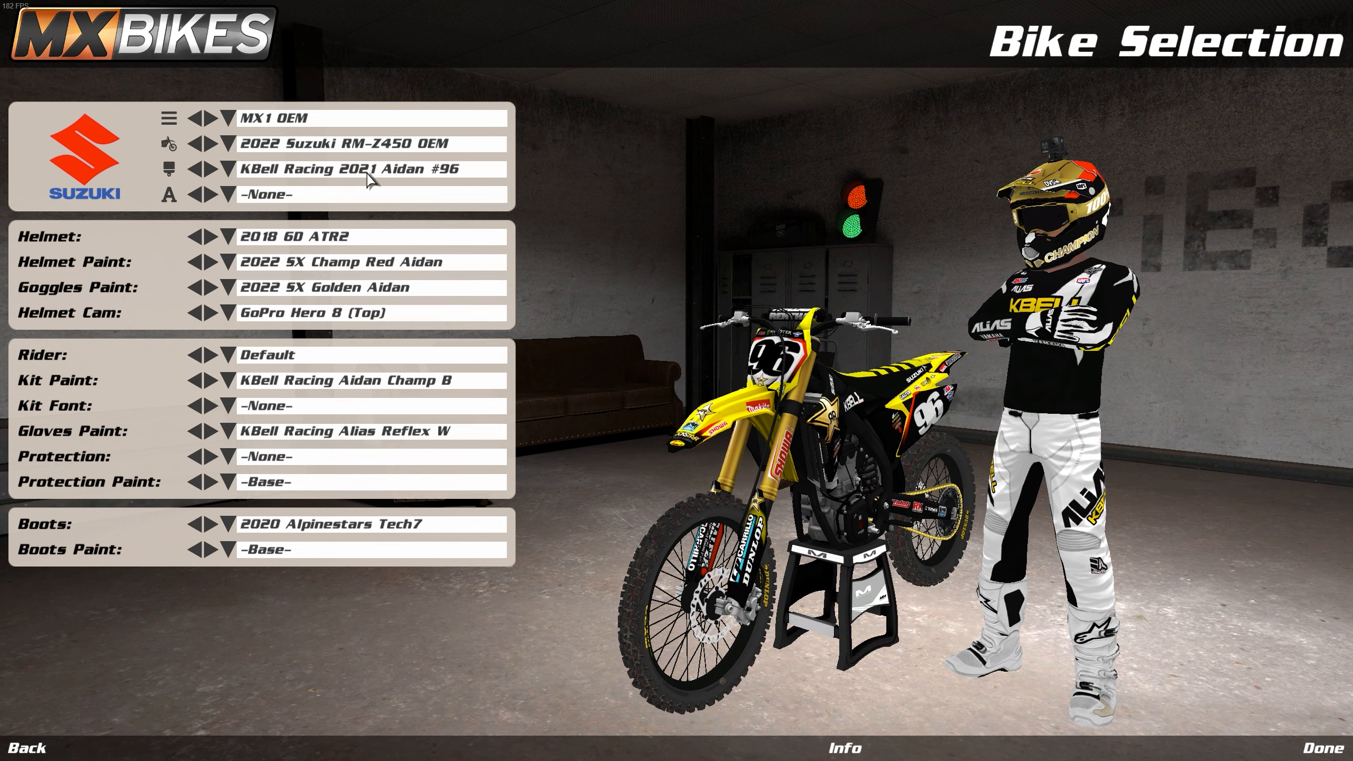
pyautogui.click(227, 143)
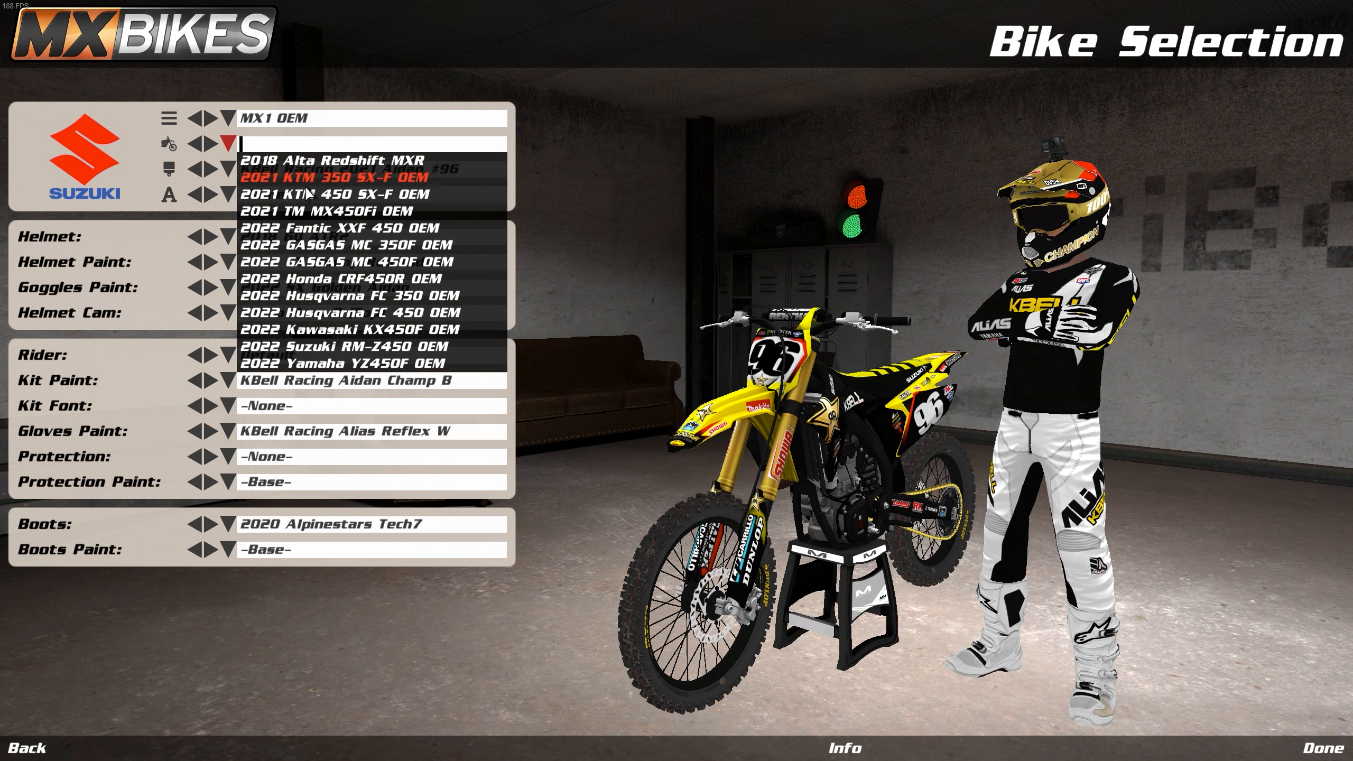
pyautogui.click(245, 118)
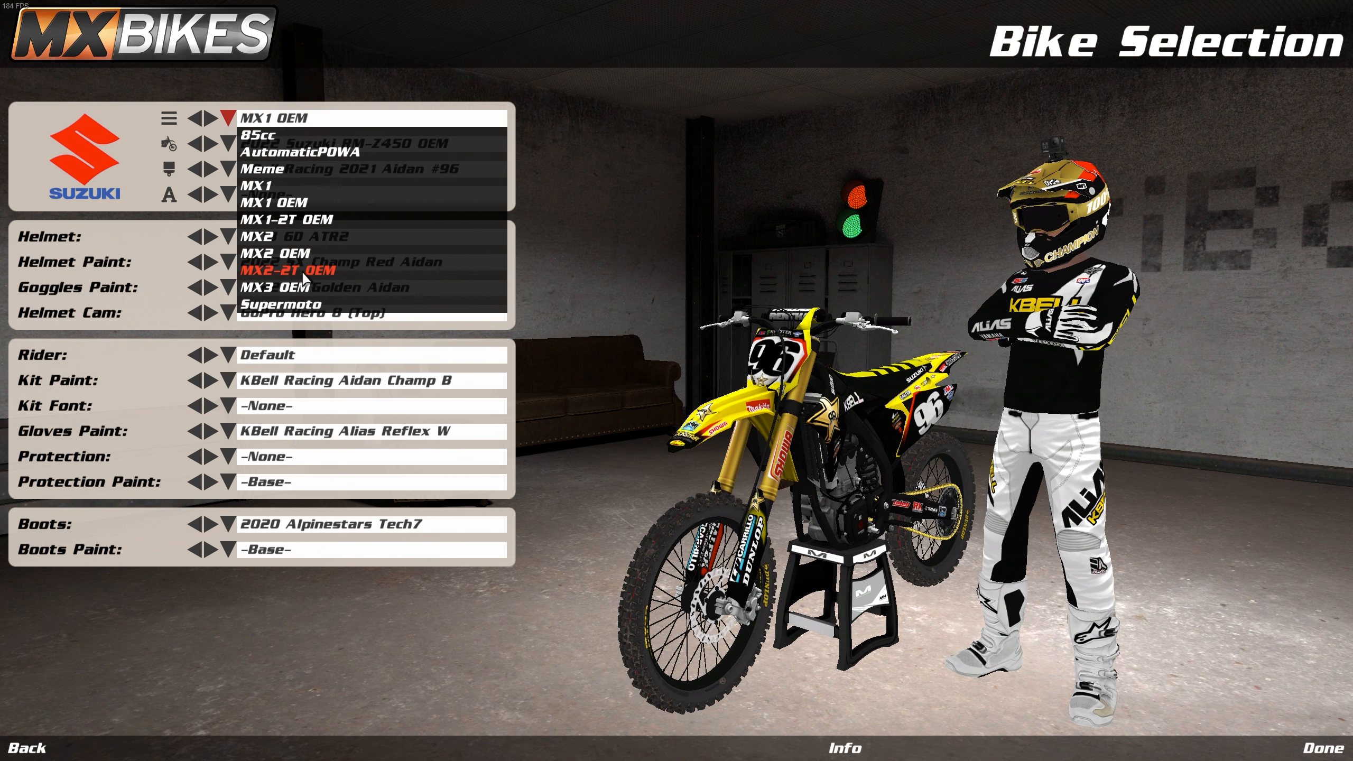
pyautogui.click(294, 271)
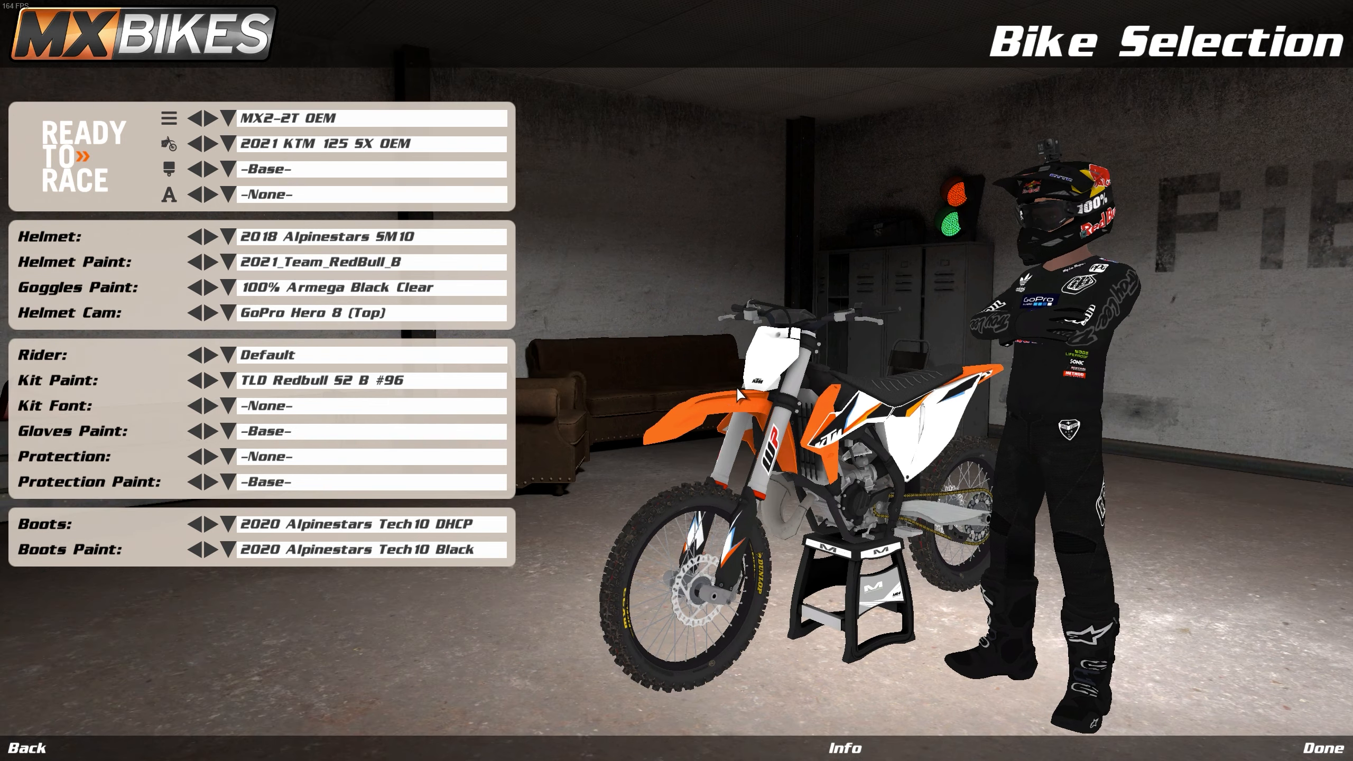
pyautogui.click(227, 143)
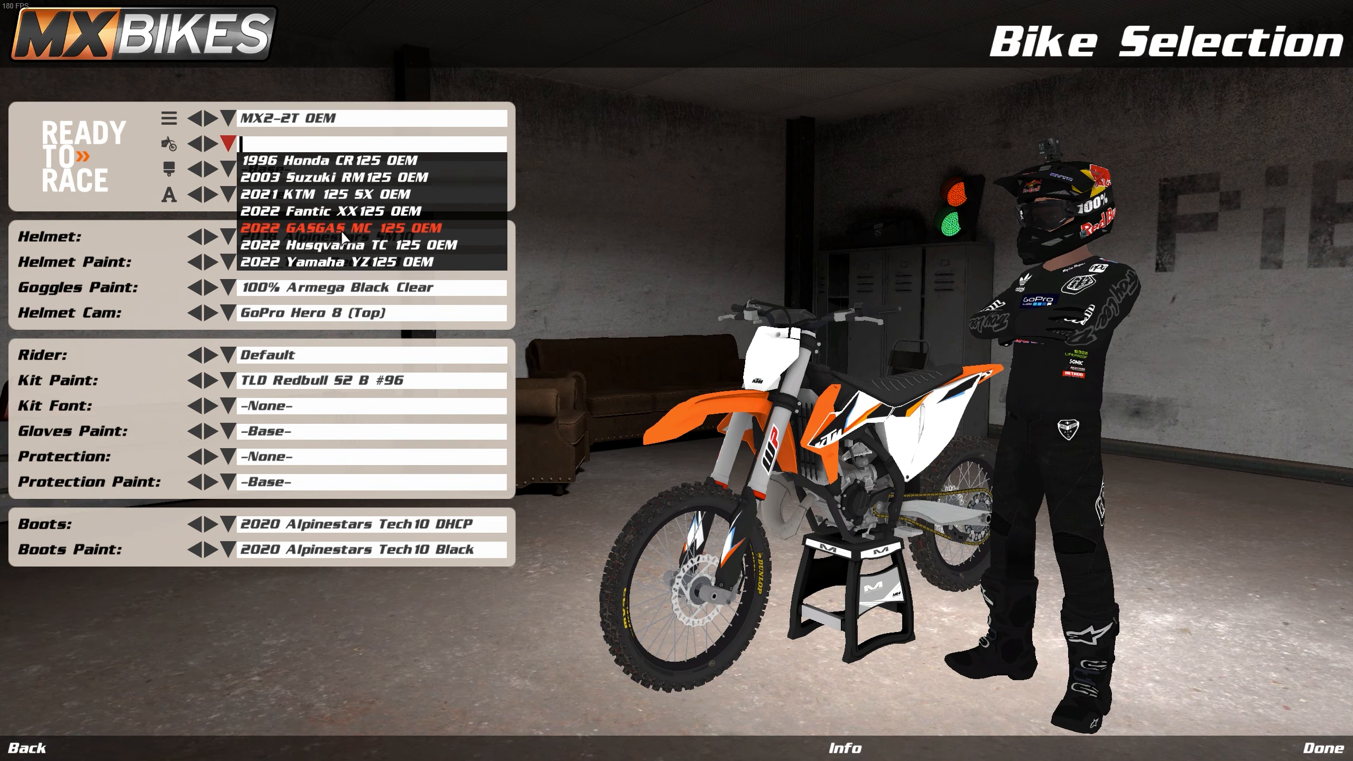
pyautogui.click(339, 228)
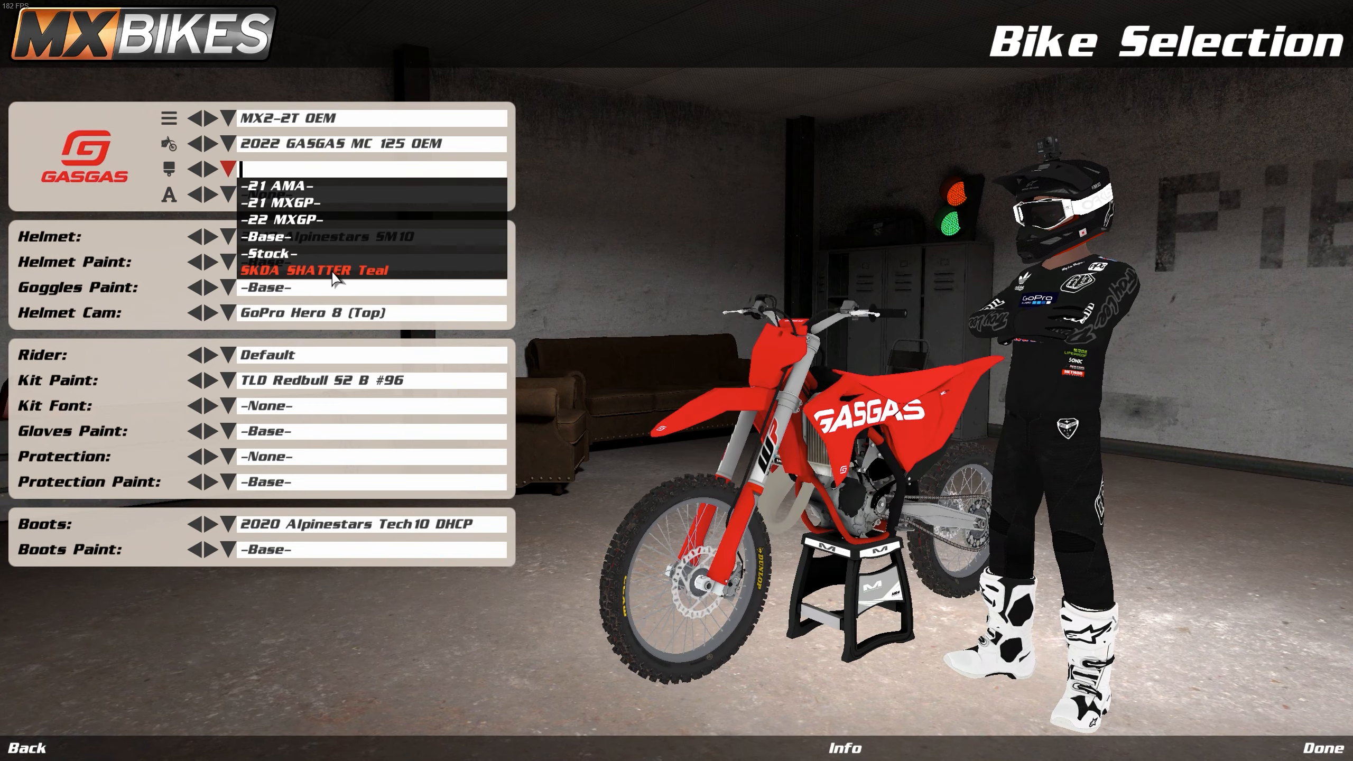
pyautogui.click(311, 270)
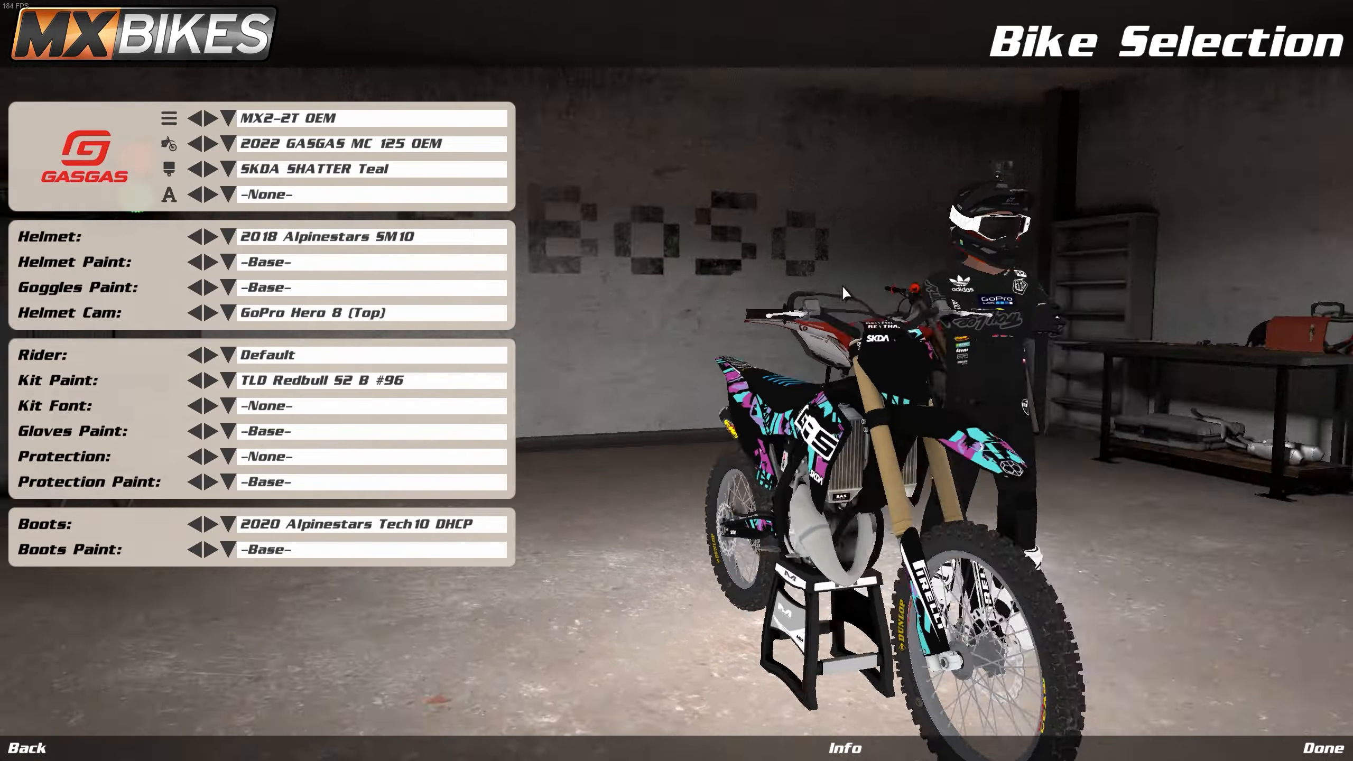